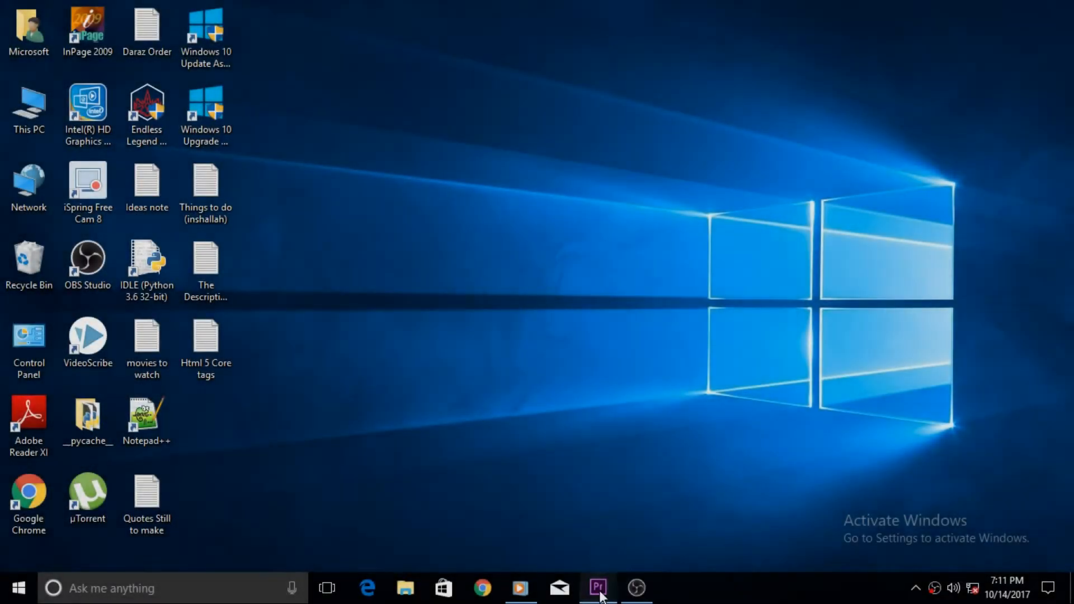
# Restore the Premiere Pro Tutorial Project window with the eggs sequence from the taskbar.
pyautogui.click(597, 588)
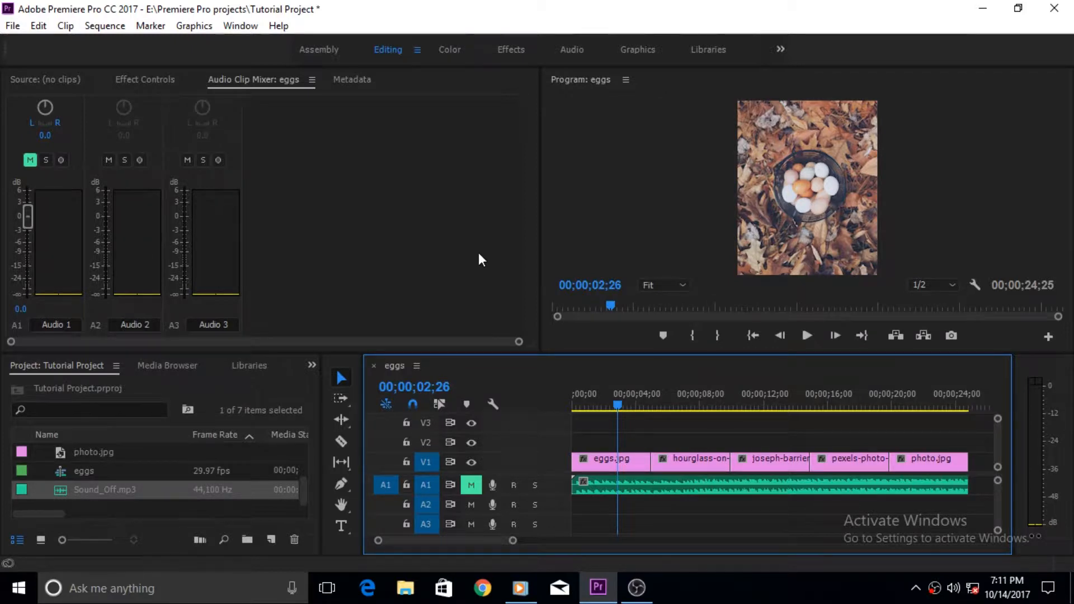
pyautogui.moveTo(503, 212)
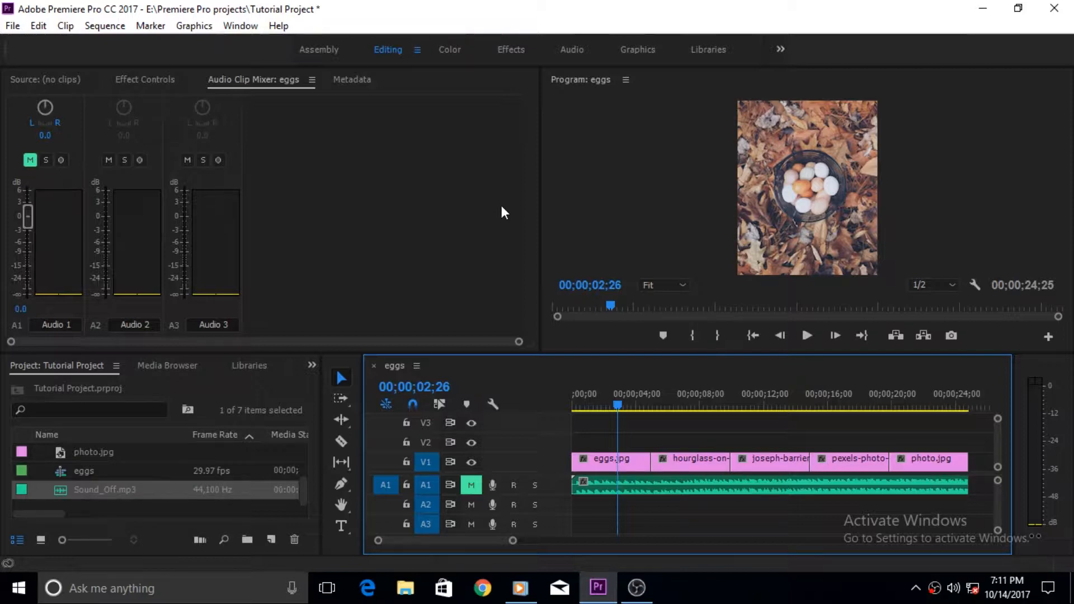
pyautogui.moveTo(752, 335)
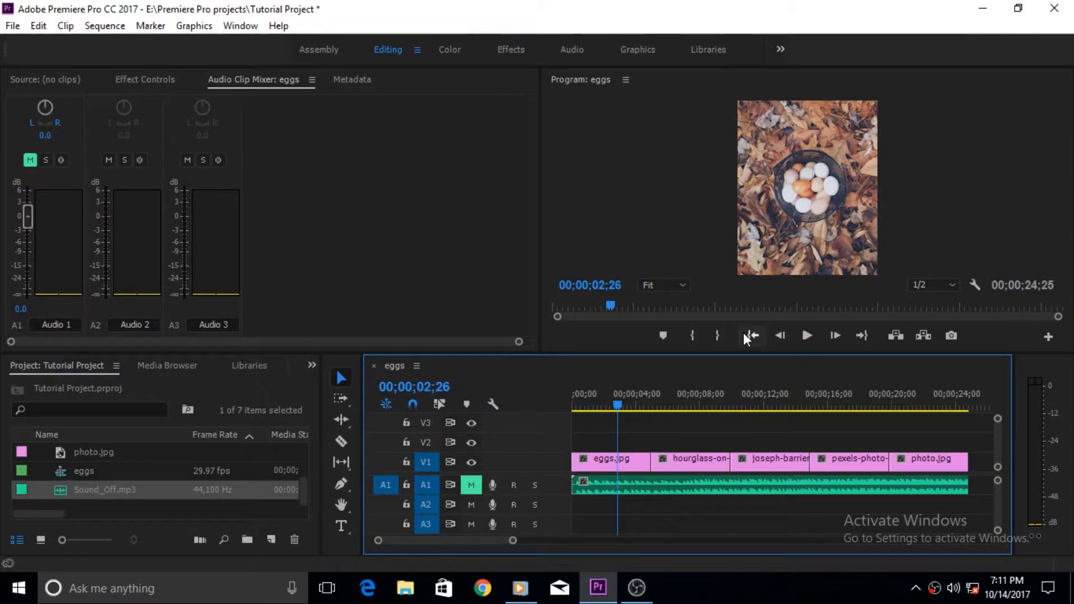
pyautogui.click(752, 336)
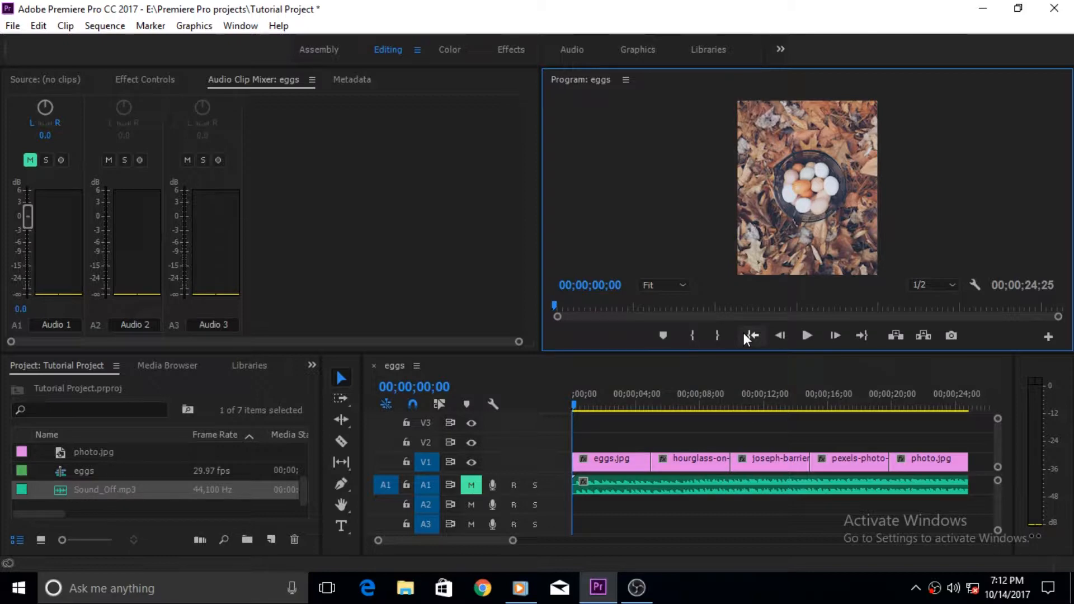
pyautogui.moveTo(517, 211)
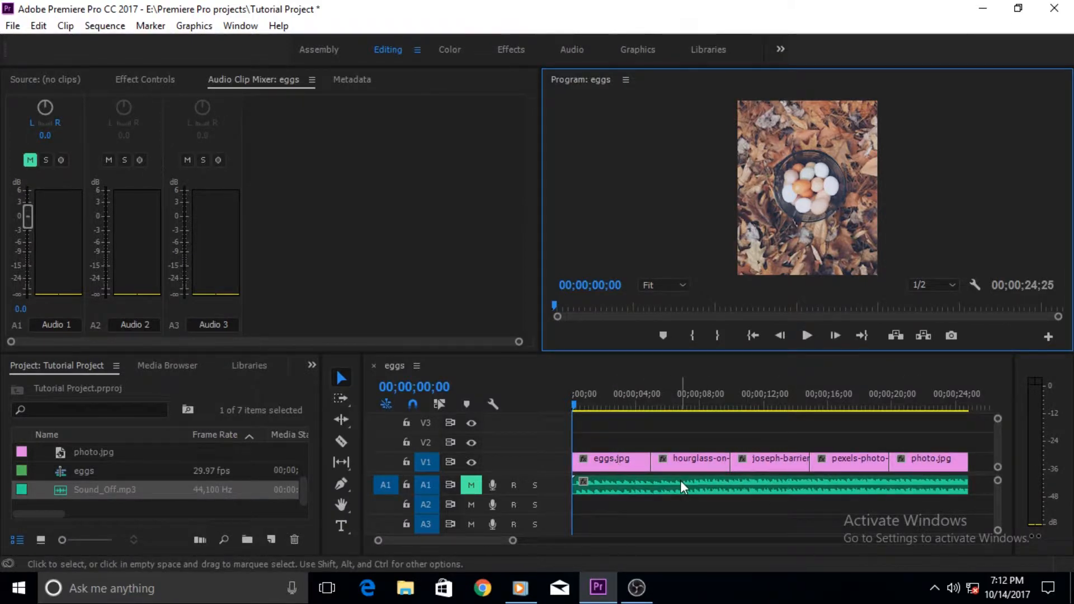
pyautogui.click(610, 458)
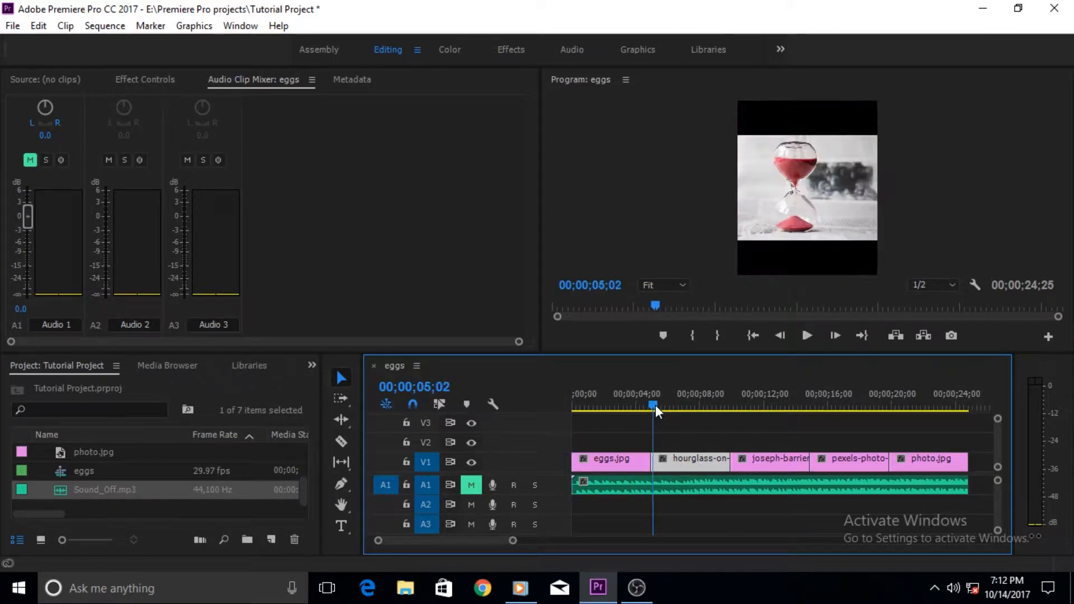
pyautogui.click(661, 411)
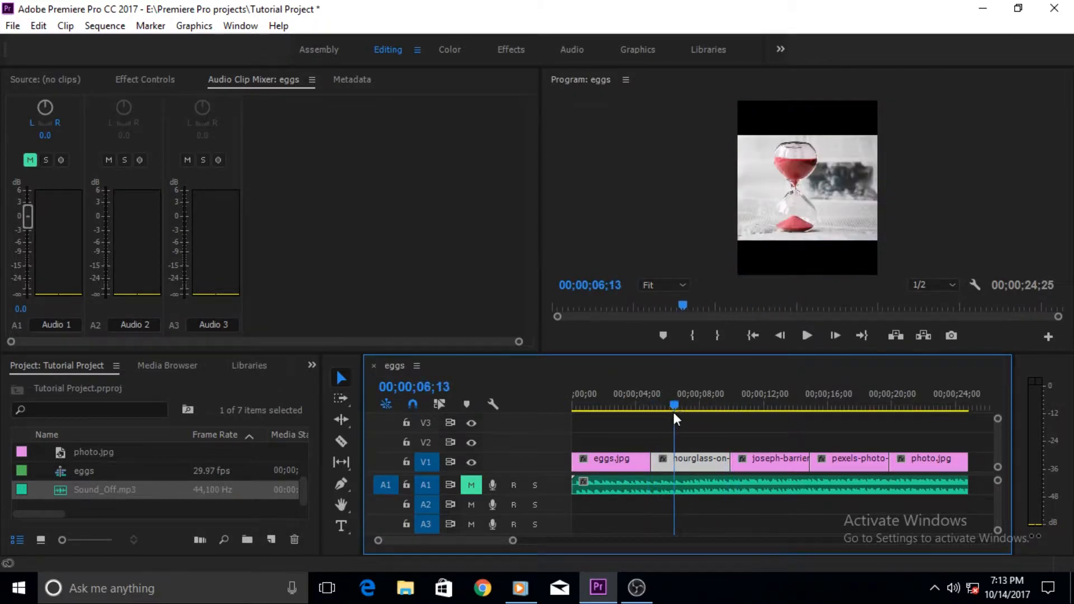
pyautogui.click(647, 407)
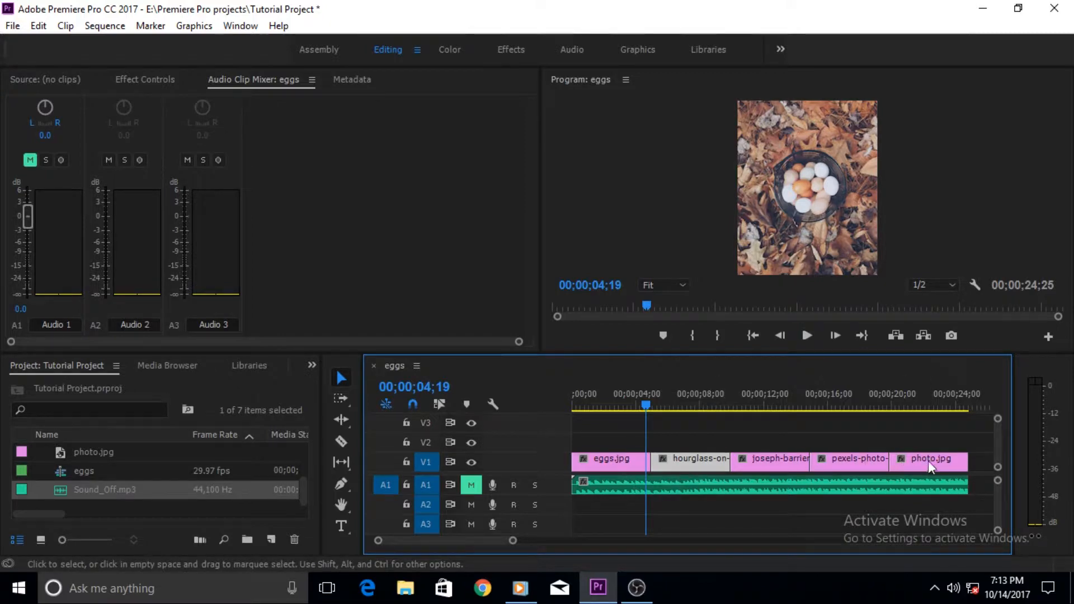
pyautogui.moveTo(603, 491)
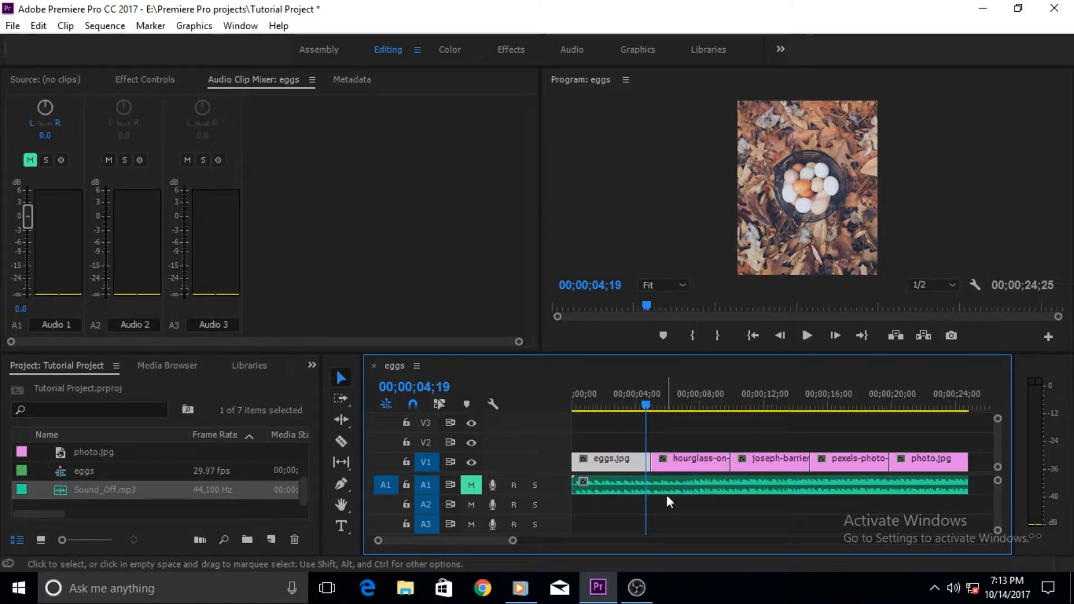
pyautogui.moveTo(655, 426)
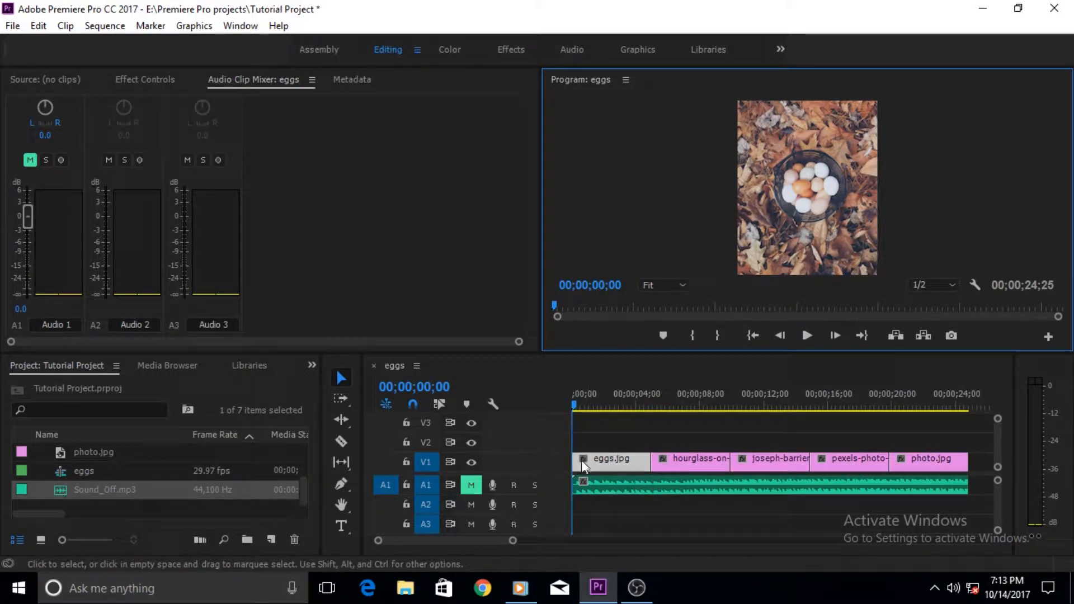
pyautogui.moveTo(684, 400)
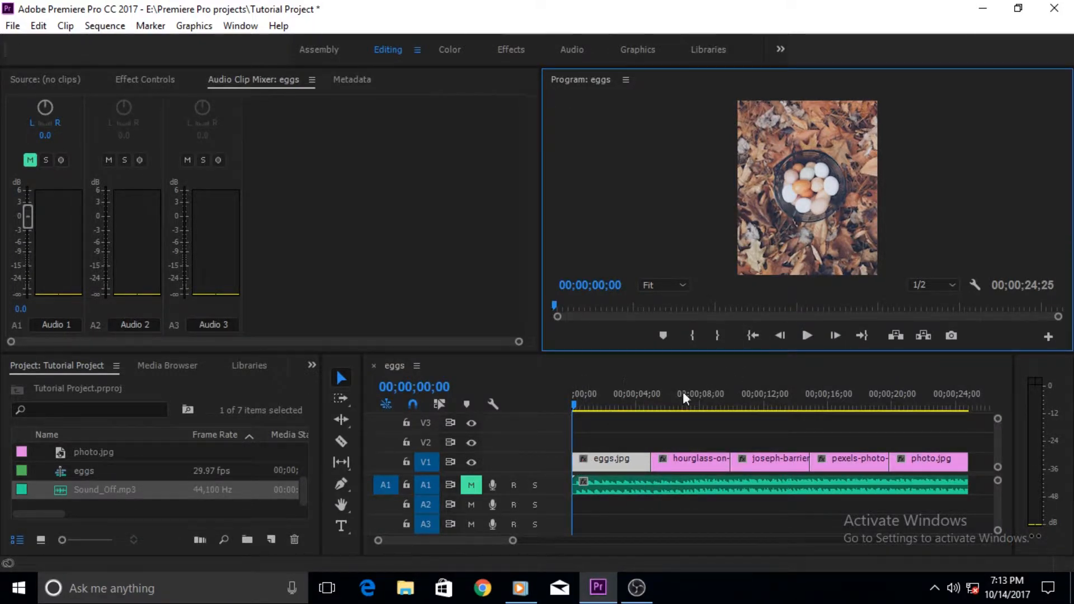
# Add a default Cross Dissolve fade-in from black at the start of eggs.jpg.
pyautogui.click(609, 459)
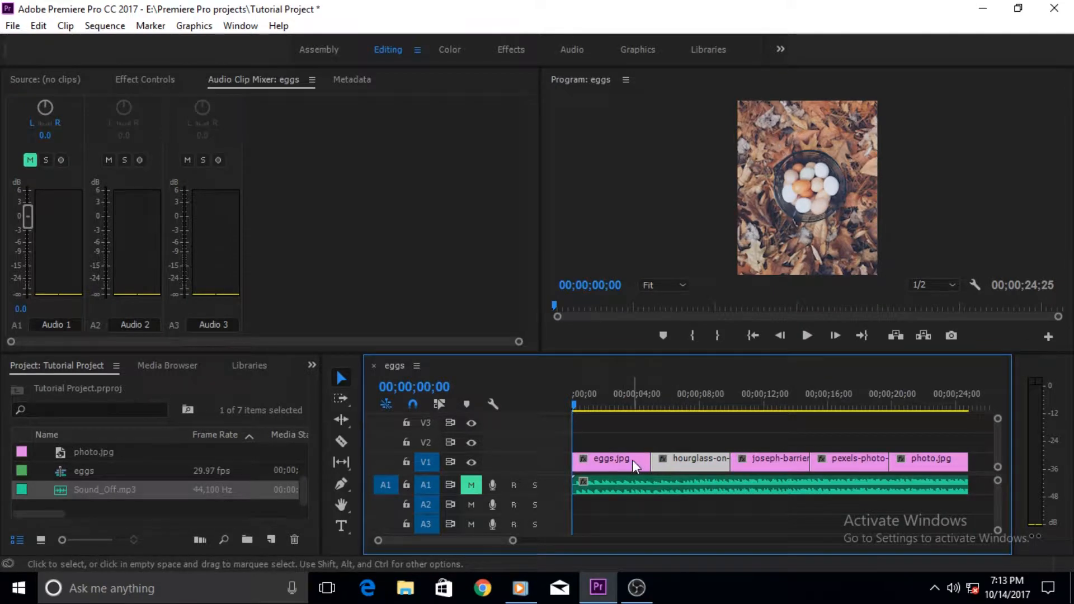
pyautogui.moveTo(633, 465)
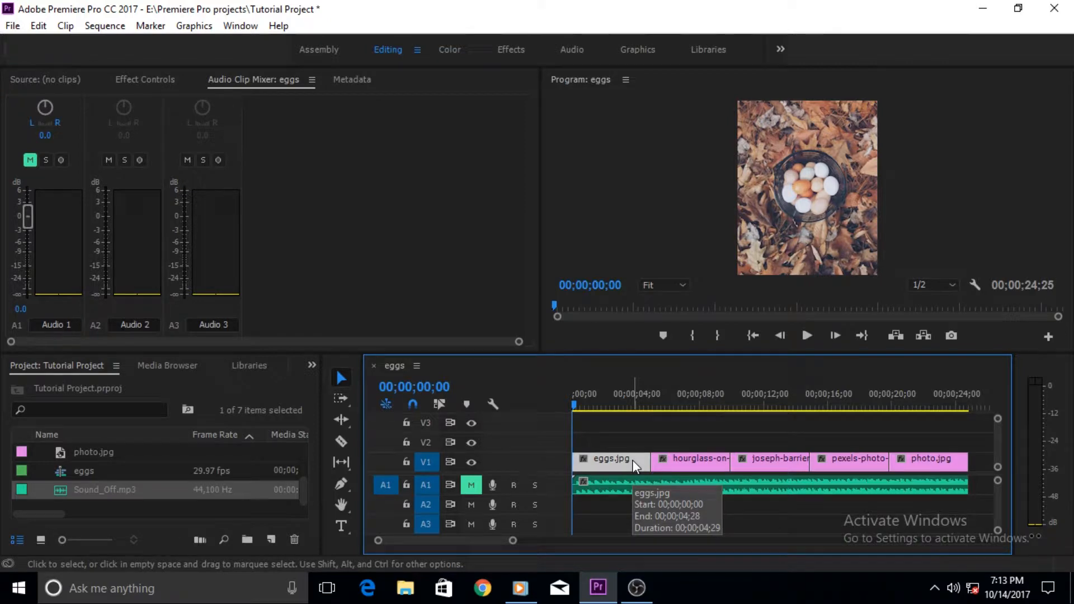
pyautogui.moveTo(602, 468)
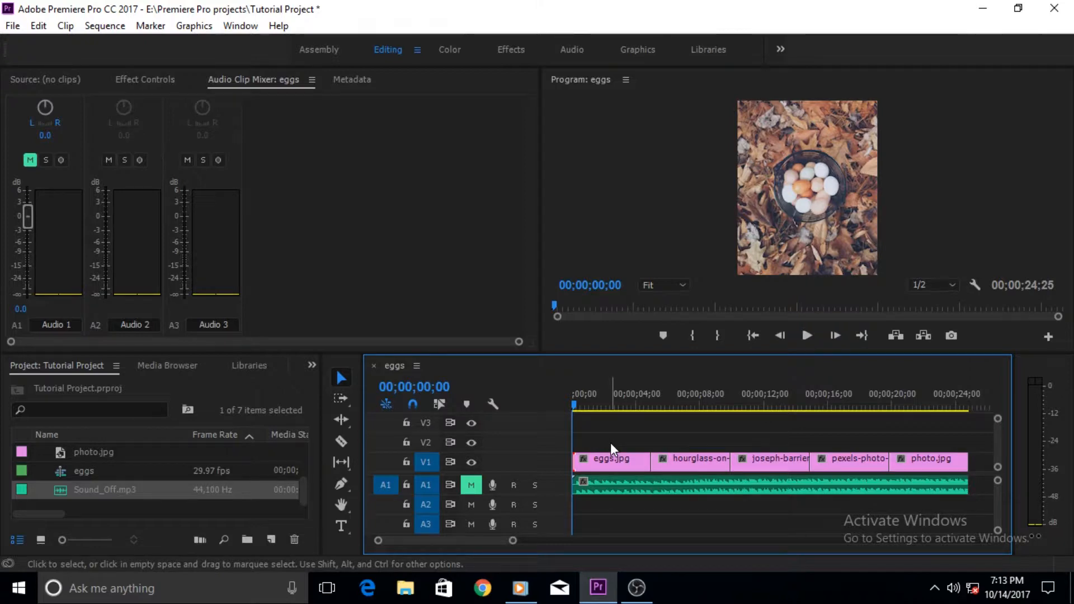
pyautogui.click(574, 459)
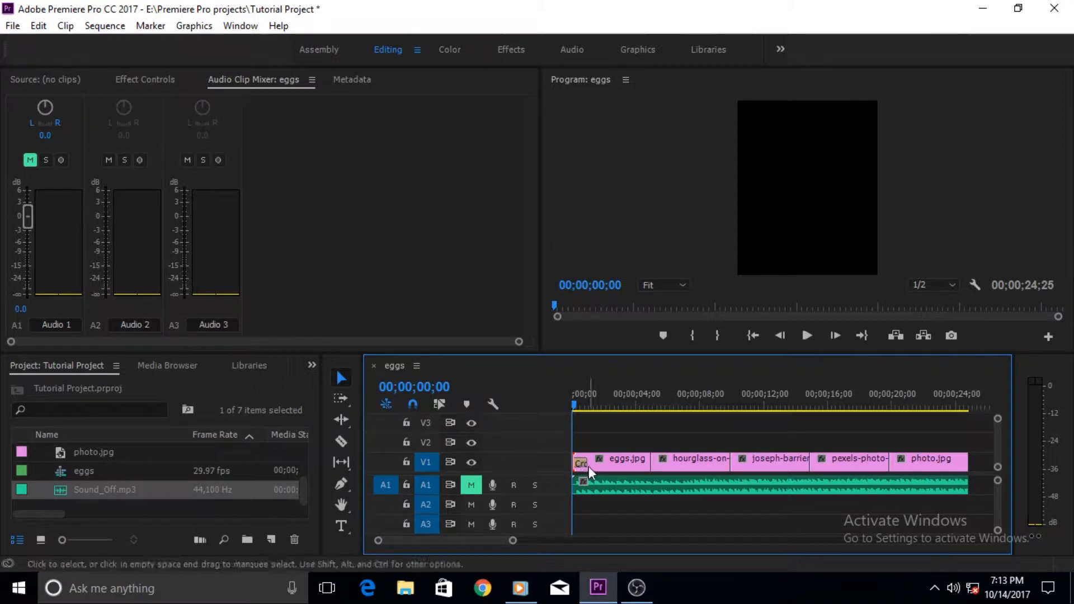
pyautogui.moveTo(590, 472)
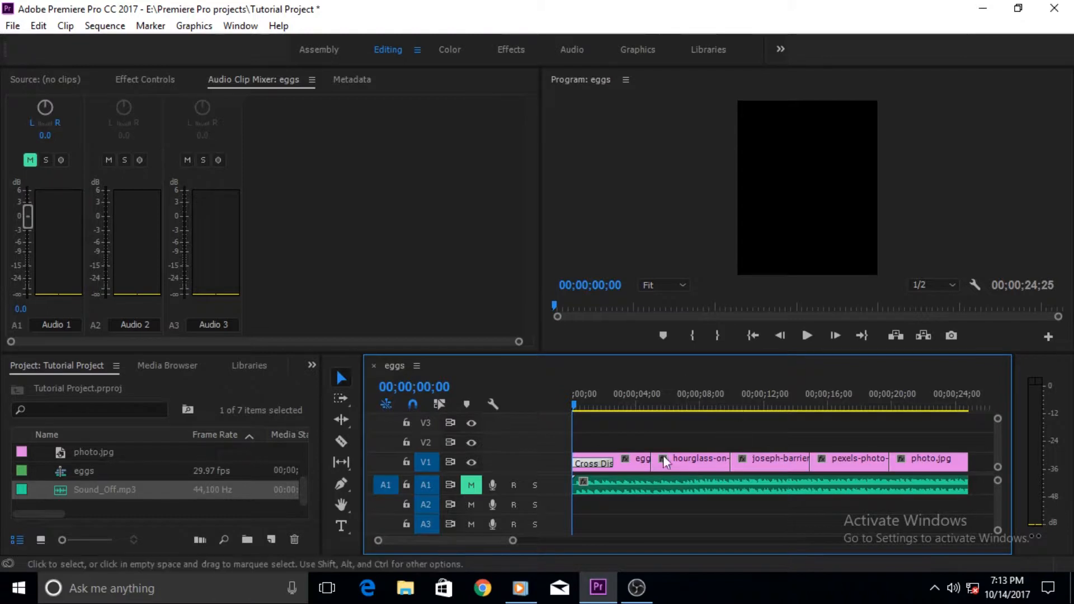
pyautogui.moveTo(581, 465)
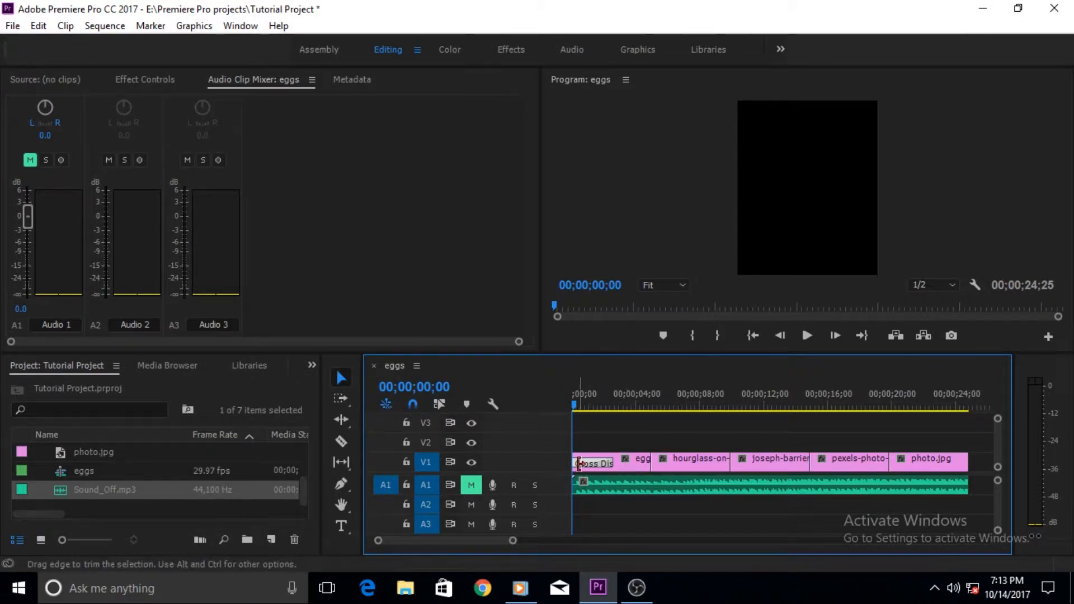
pyautogui.moveTo(530, 469)
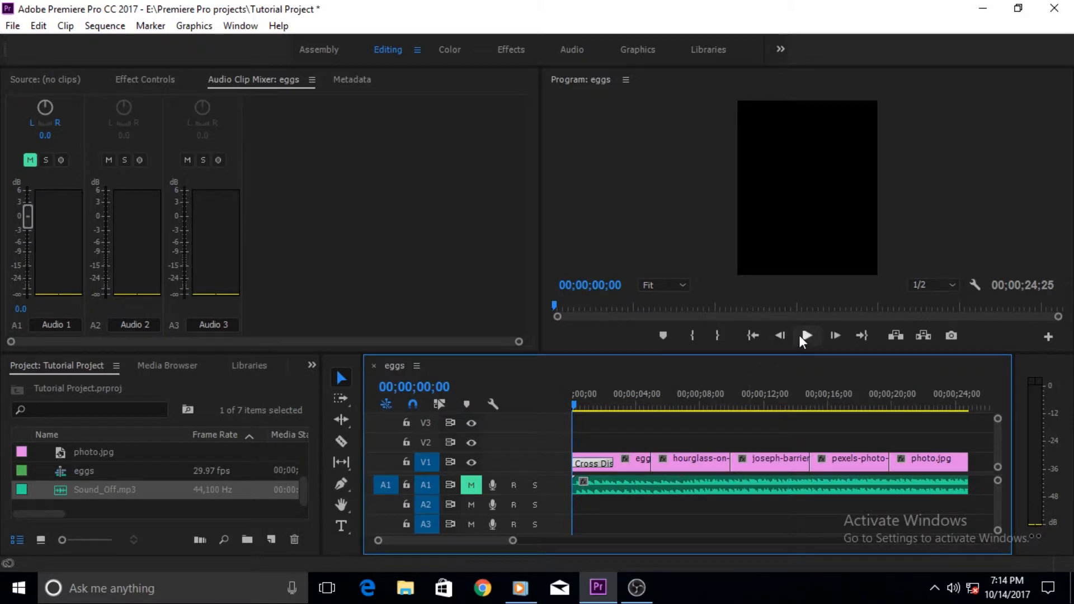
# Play the sequence from the start in the Program monitor to check the fade-in, then stop.
pyautogui.click(807, 336)
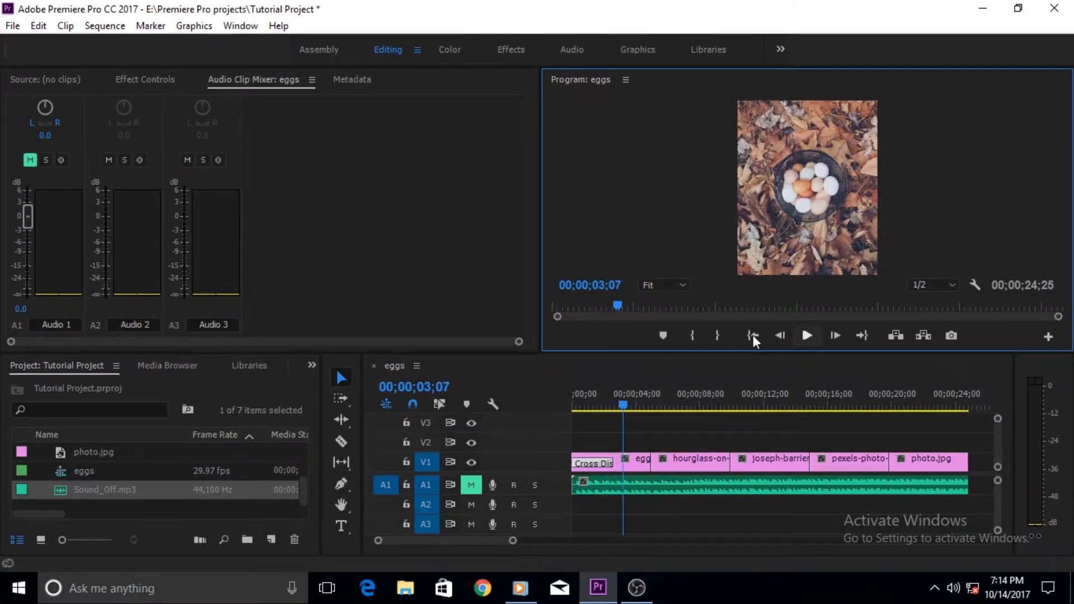
pyautogui.click(806, 336)
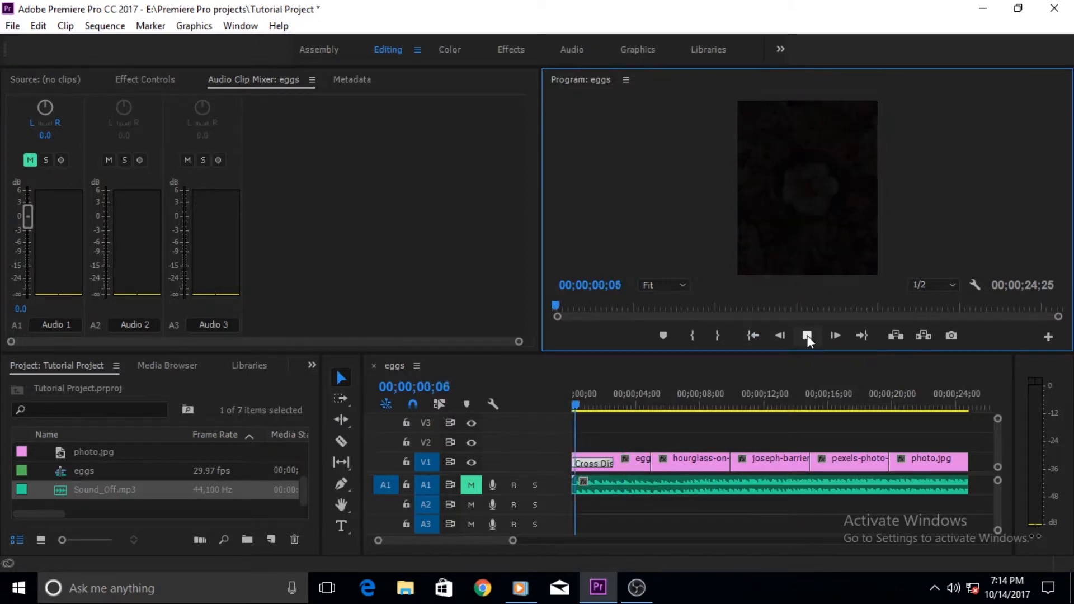
pyautogui.click(835, 335)
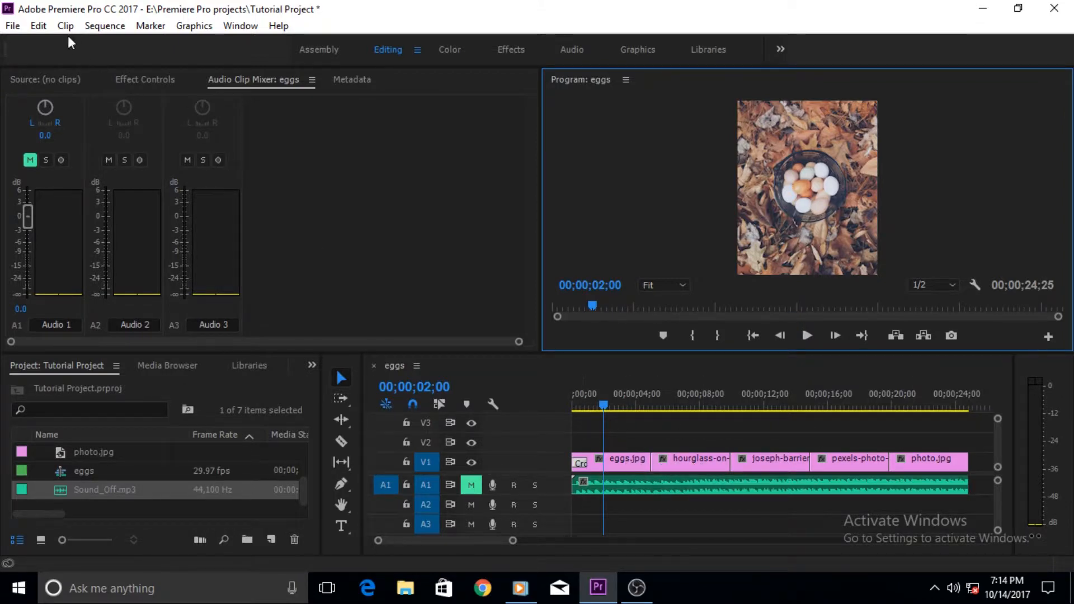
pyautogui.click(38, 25)
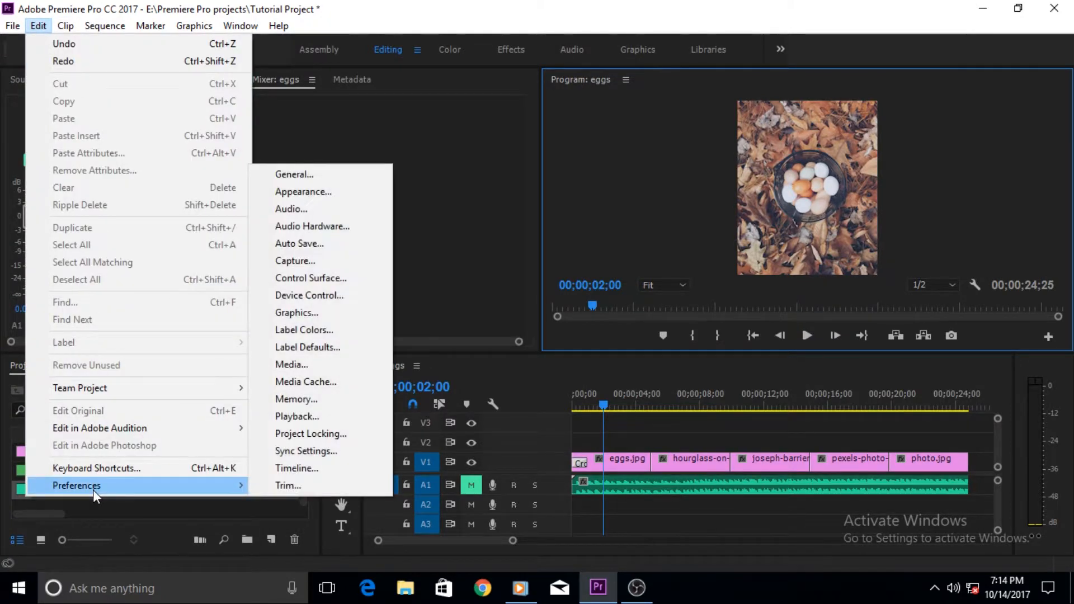
pyautogui.moveTo(294, 175)
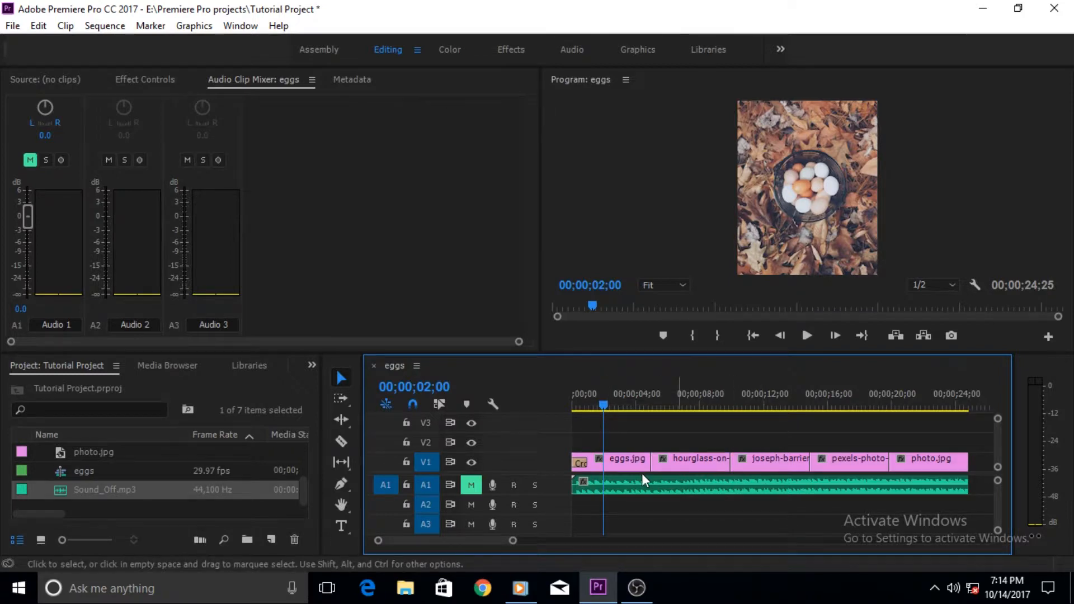
pyautogui.moveTo(632, 445)
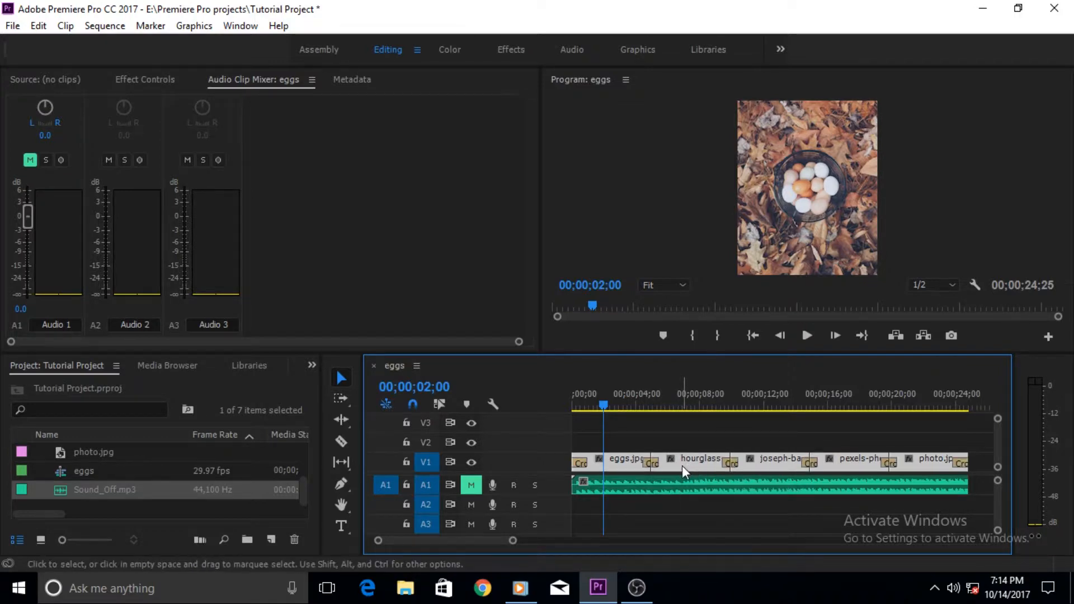
pyautogui.moveTo(952, 476)
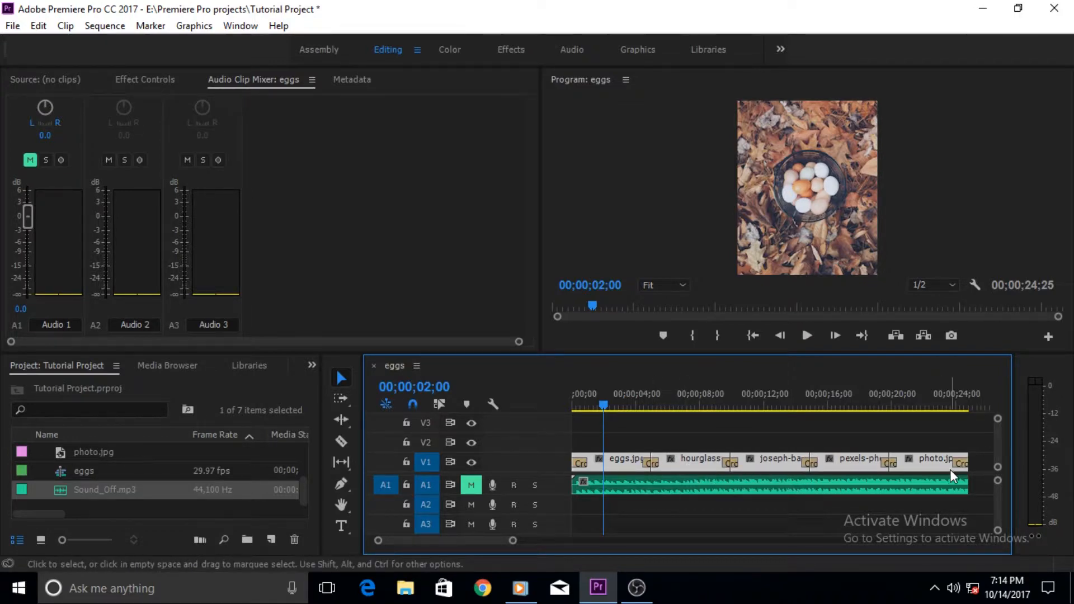
pyautogui.moveTo(956, 476)
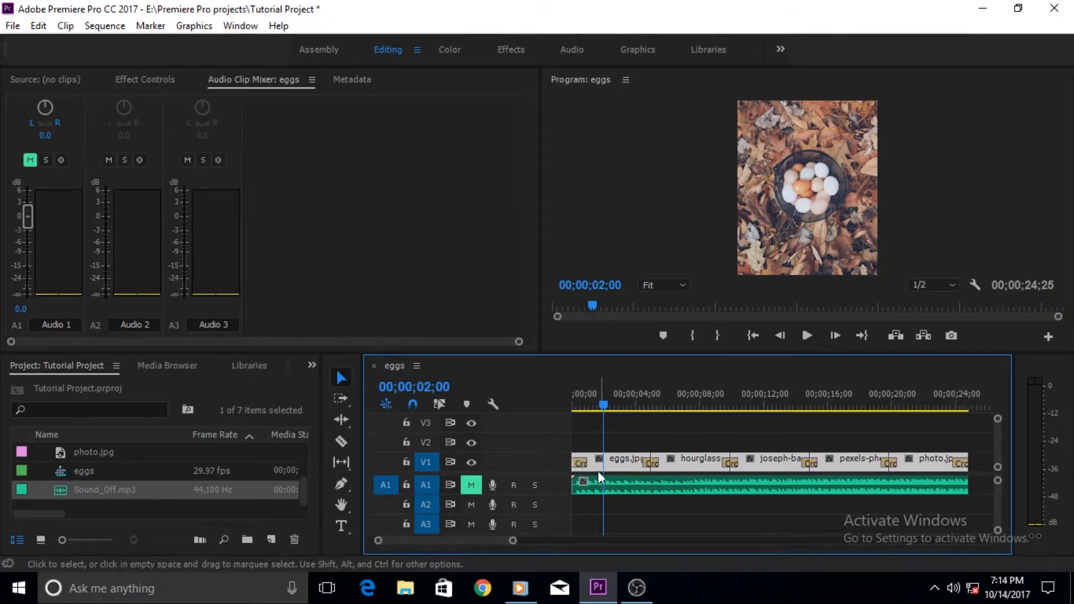
pyautogui.moveTo(600, 502)
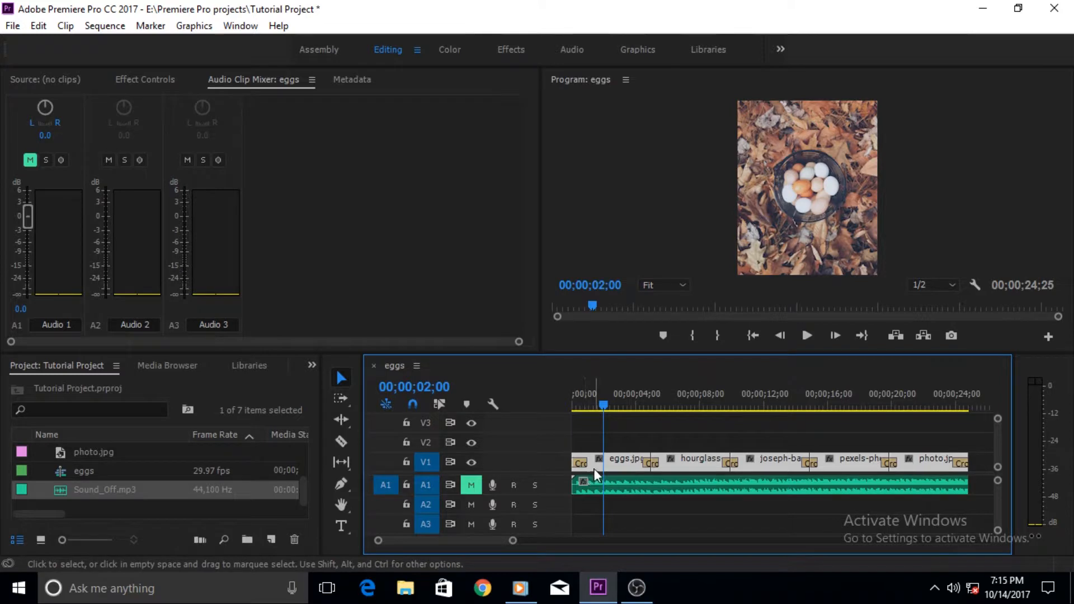
pyautogui.moveTo(629, 471)
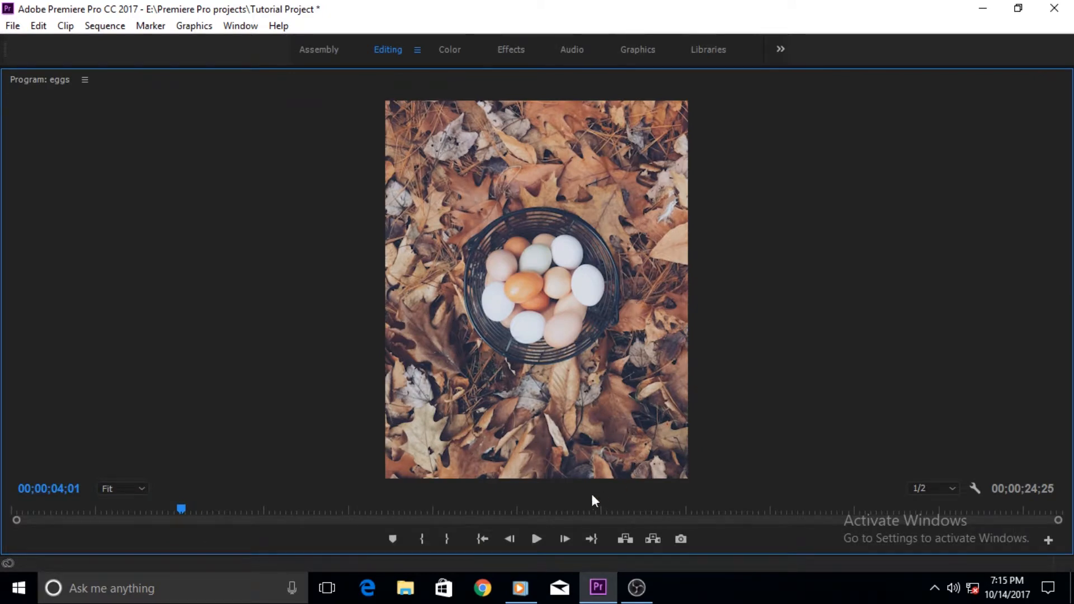
pyautogui.moveTo(527, 551)
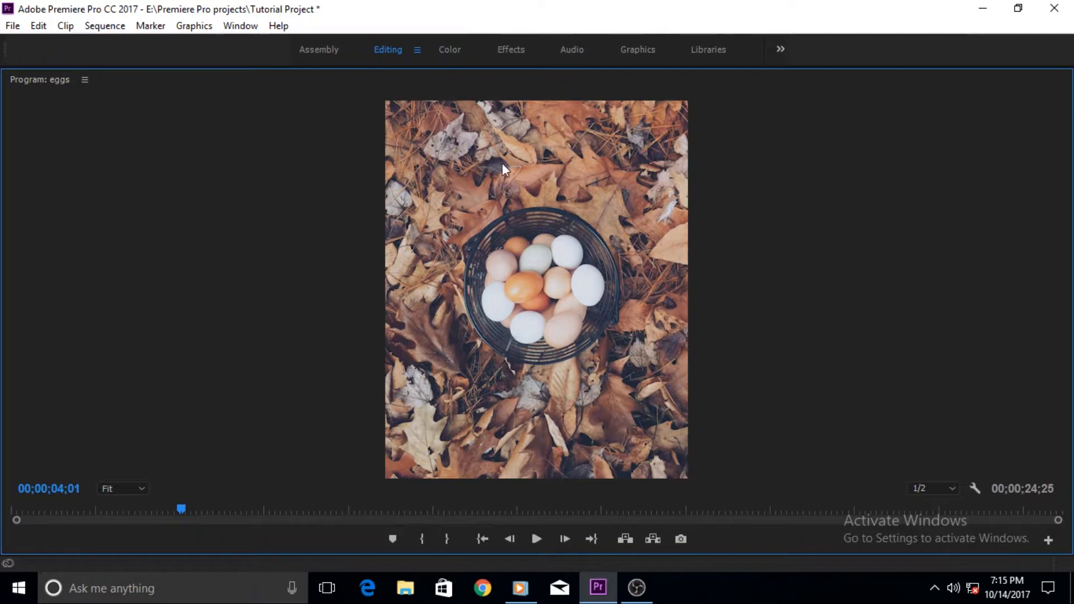
pyautogui.moveTo(536, 539)
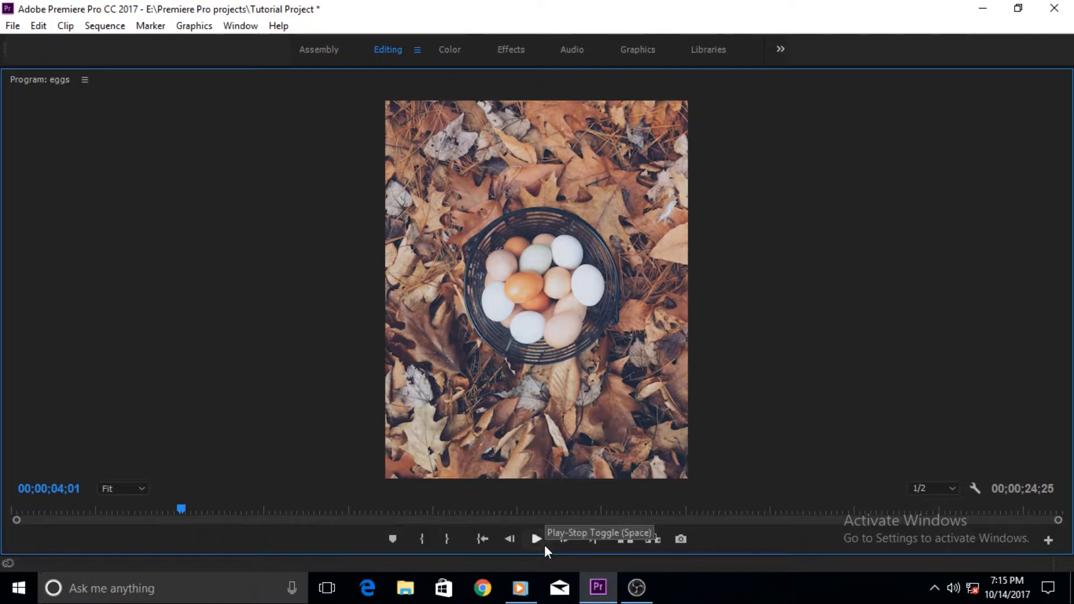
# Play through the dissolves past the hourglass and ruins images to the cap photo, then stop.
pyautogui.click(536, 539)
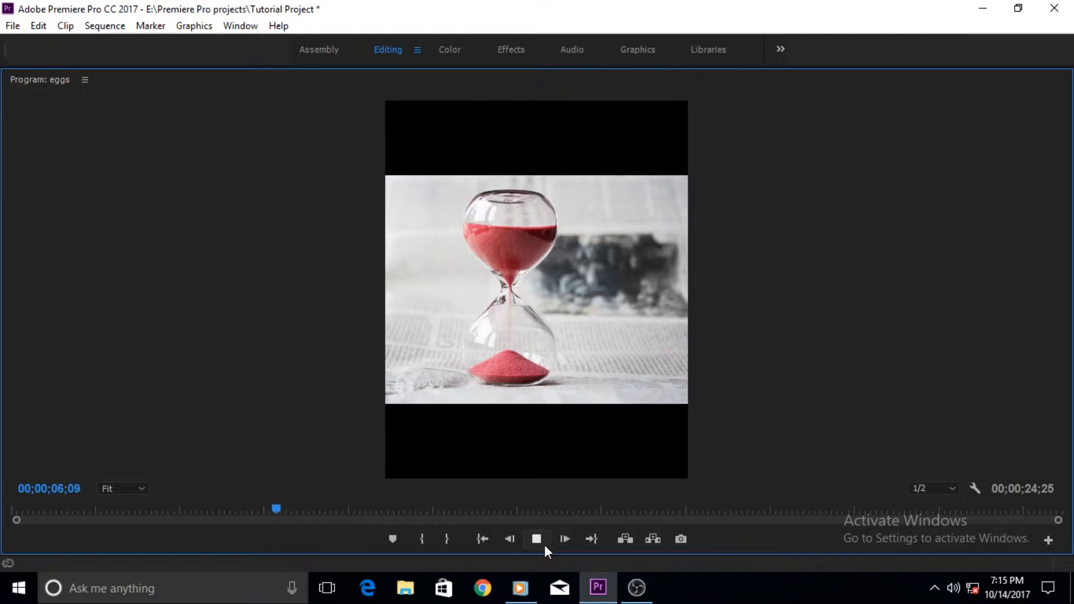
pyautogui.click(536, 538)
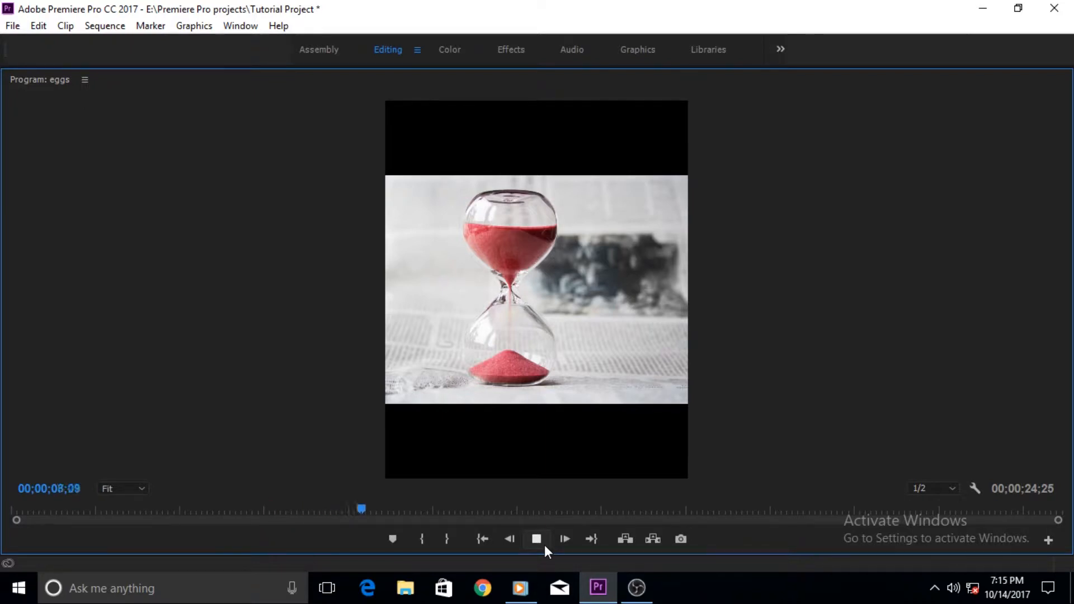
pyautogui.click(563, 539)
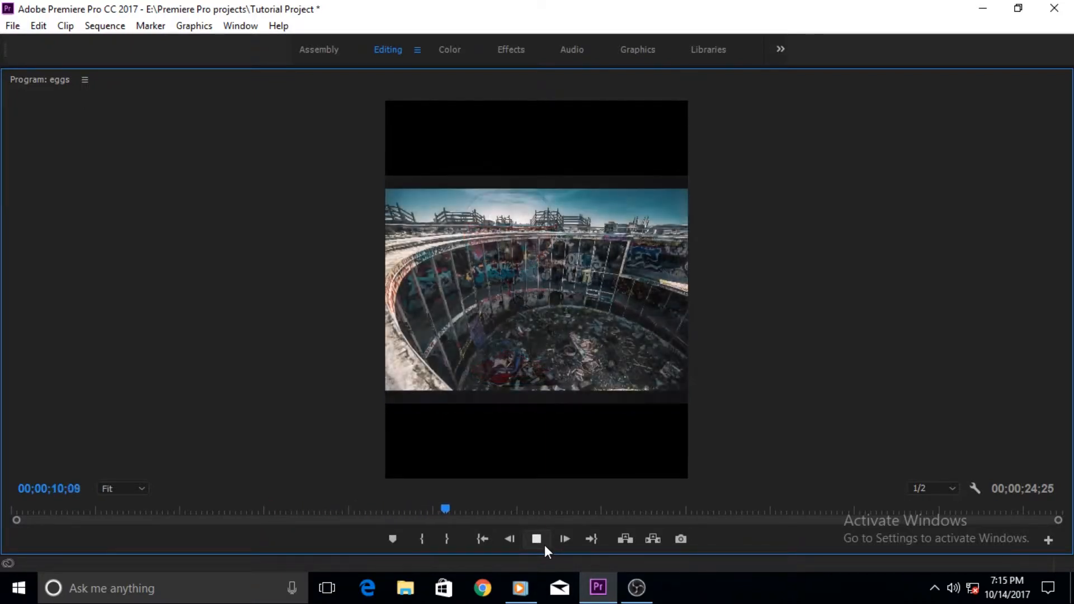
pyautogui.click(564, 539)
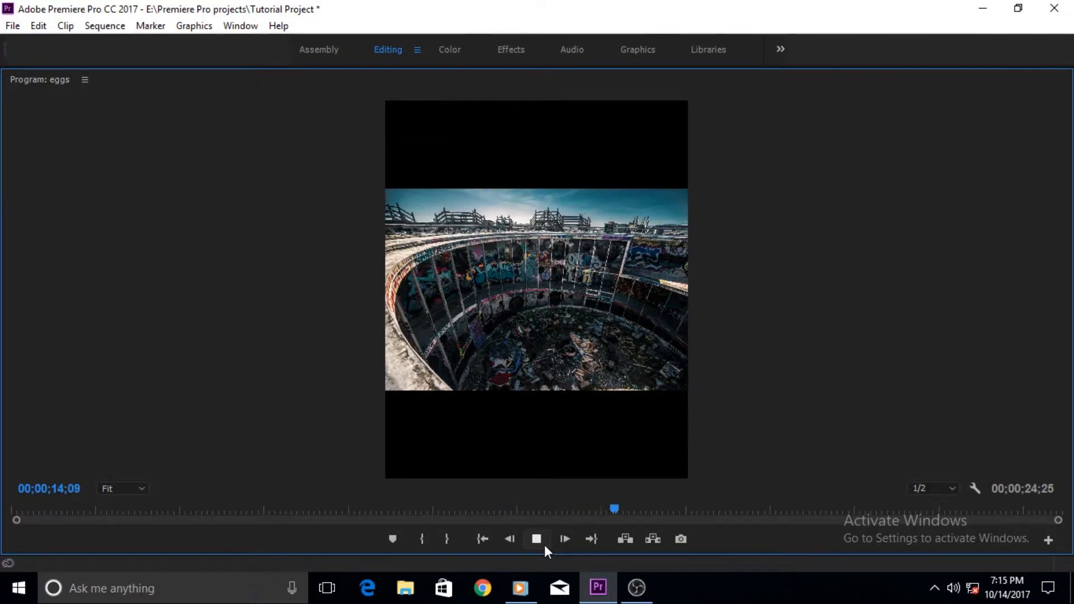
pyautogui.click(536, 540)
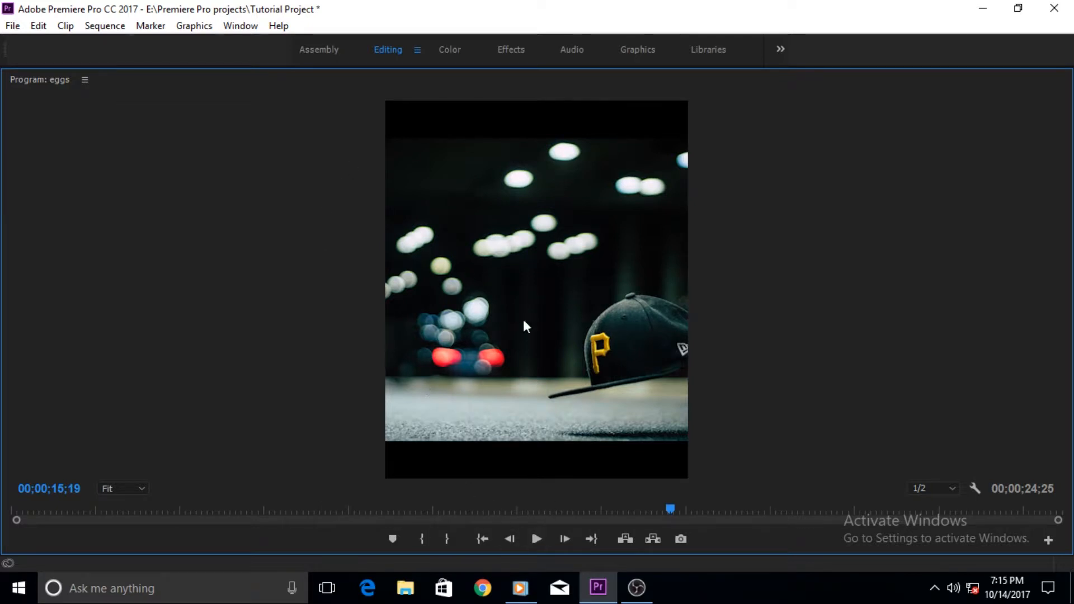
pyautogui.moveTo(279, 227)
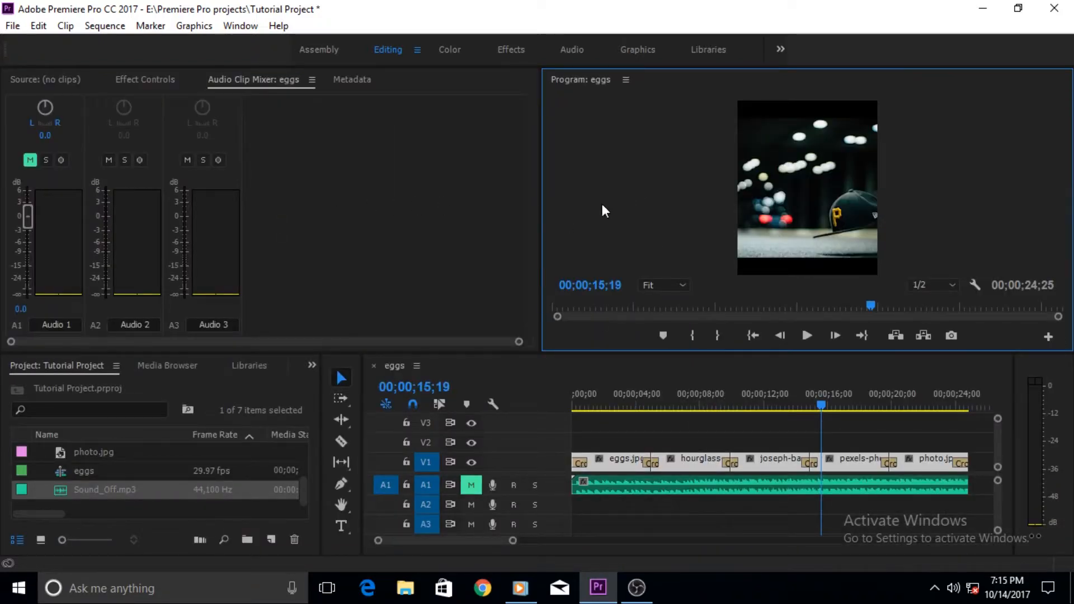
pyautogui.moveTo(596, 216)
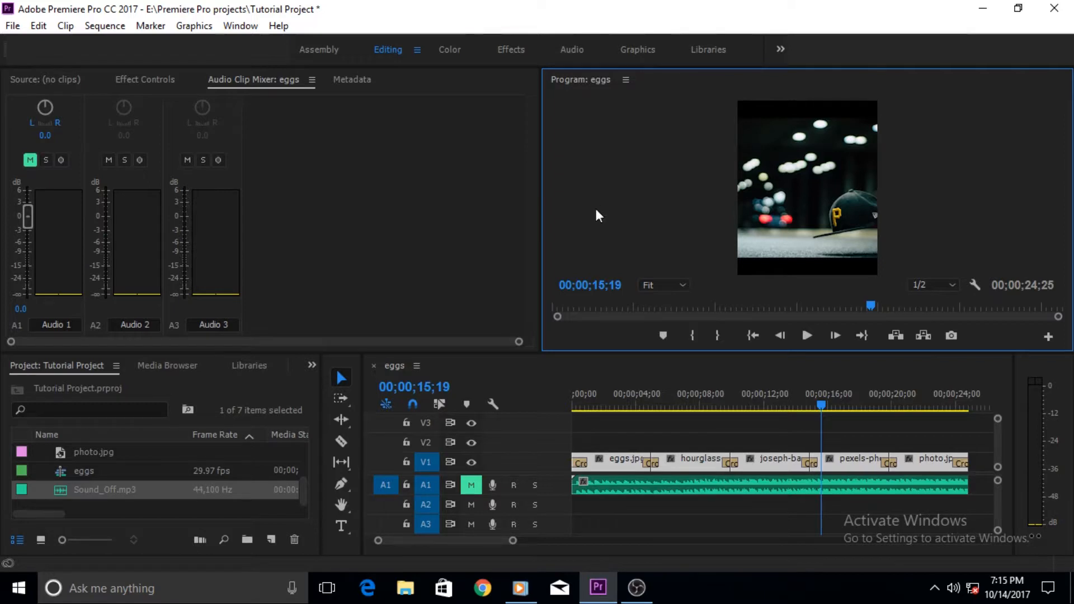
pyautogui.moveTo(585, 275)
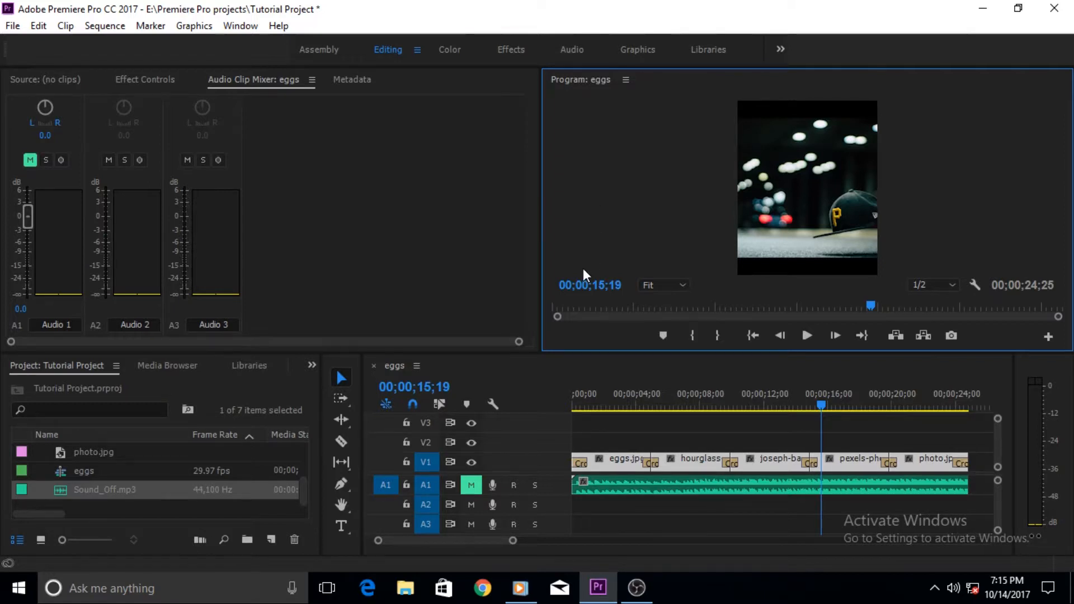
pyautogui.moveTo(602, 223)
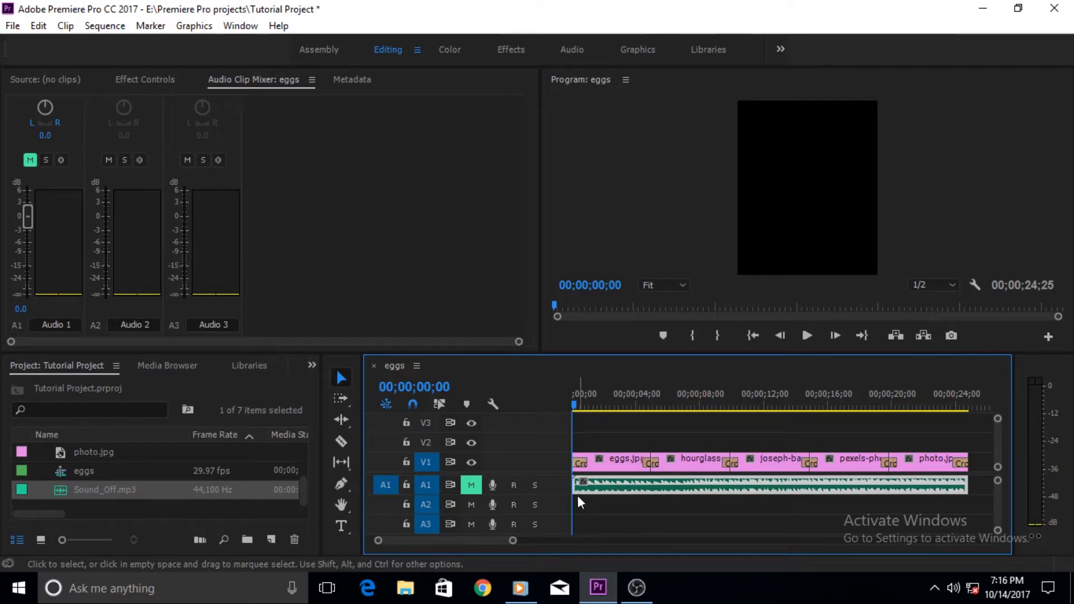
pyautogui.moveTo(959, 484)
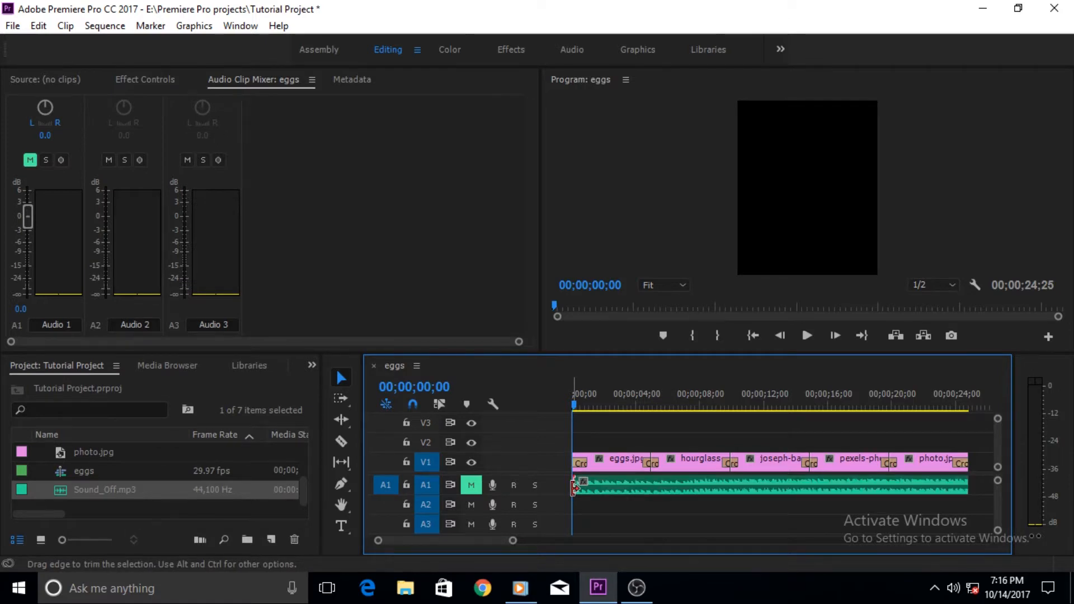
pyautogui.moveTo(572, 487)
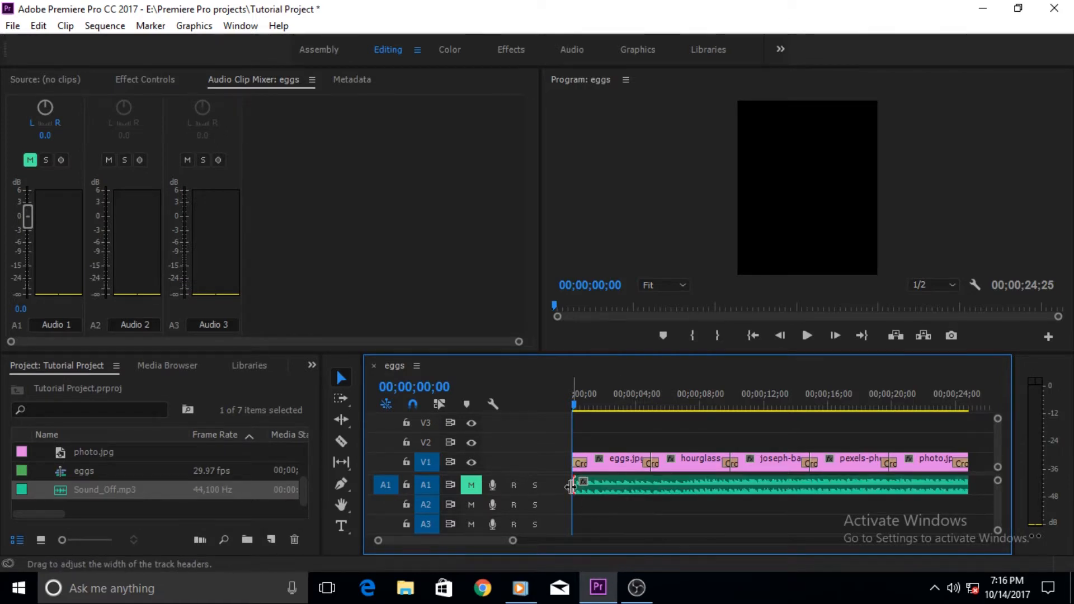
# Apply the default audio transition at the start edge of the Sound_Off clip on A1.
pyautogui.rightClick(575, 487)
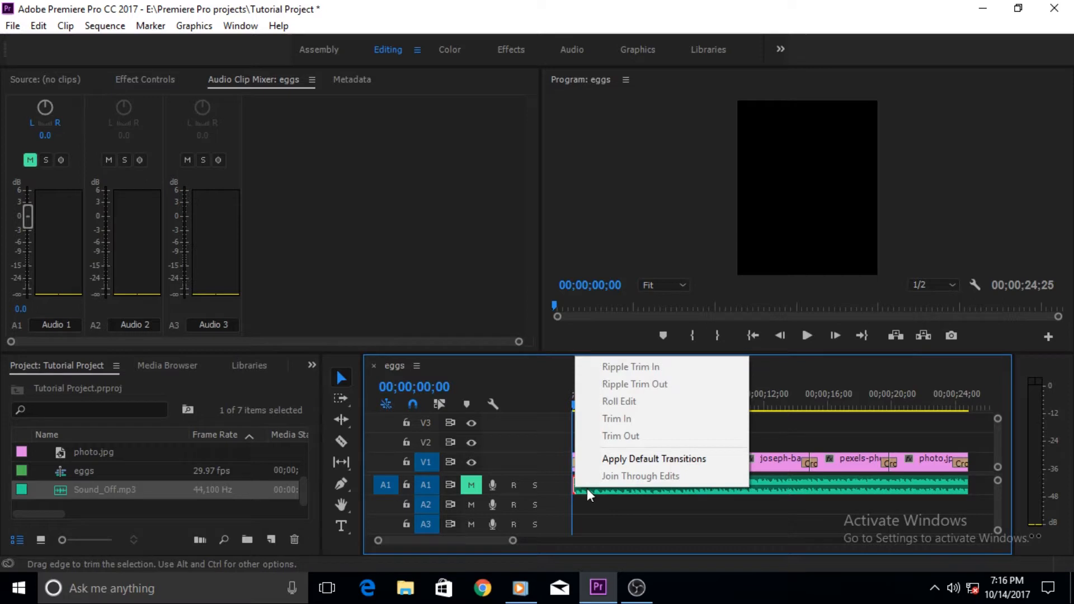
pyautogui.moveTo(637, 459)
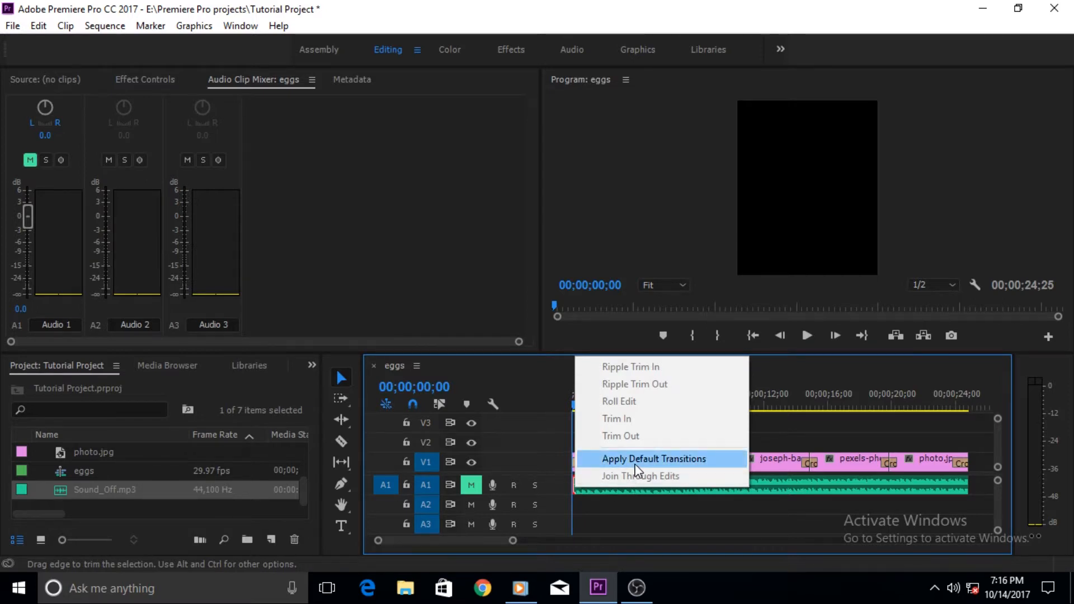
pyautogui.click(652, 459)
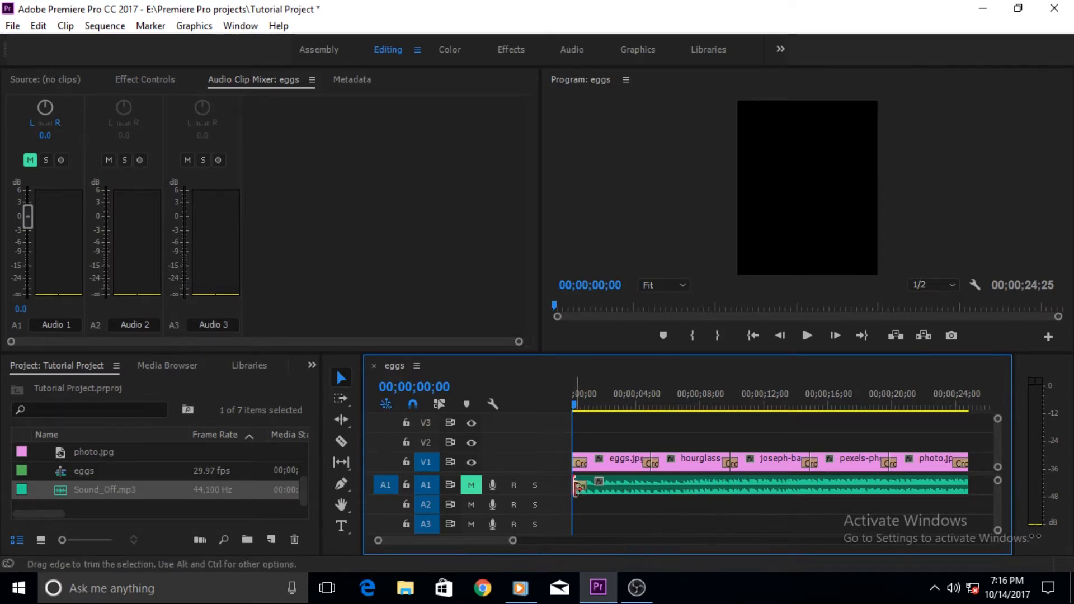
pyautogui.moveTo(617, 500)
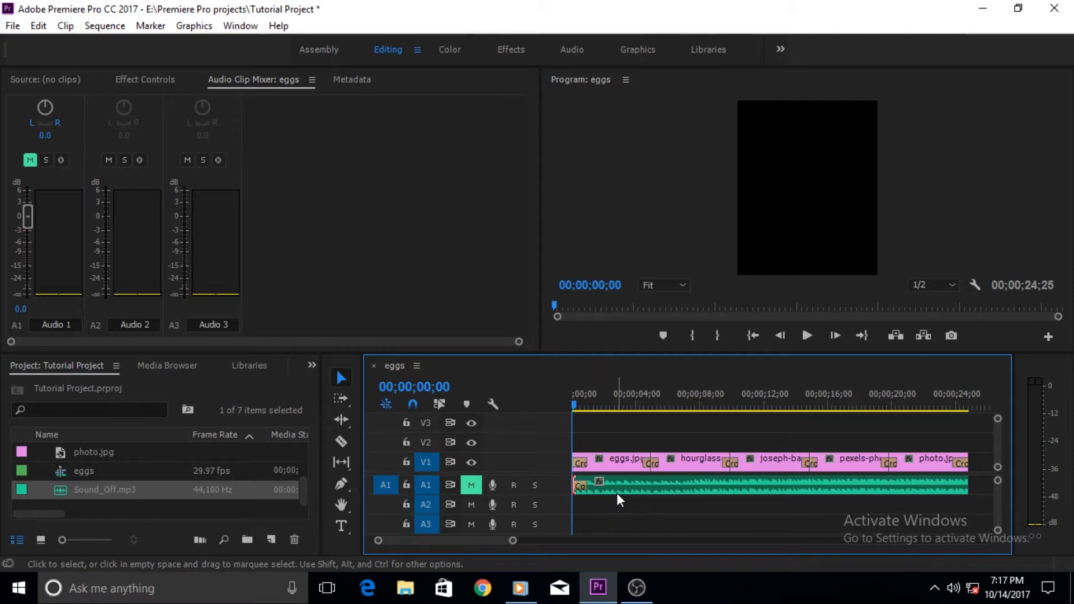
pyautogui.moveTo(609, 497)
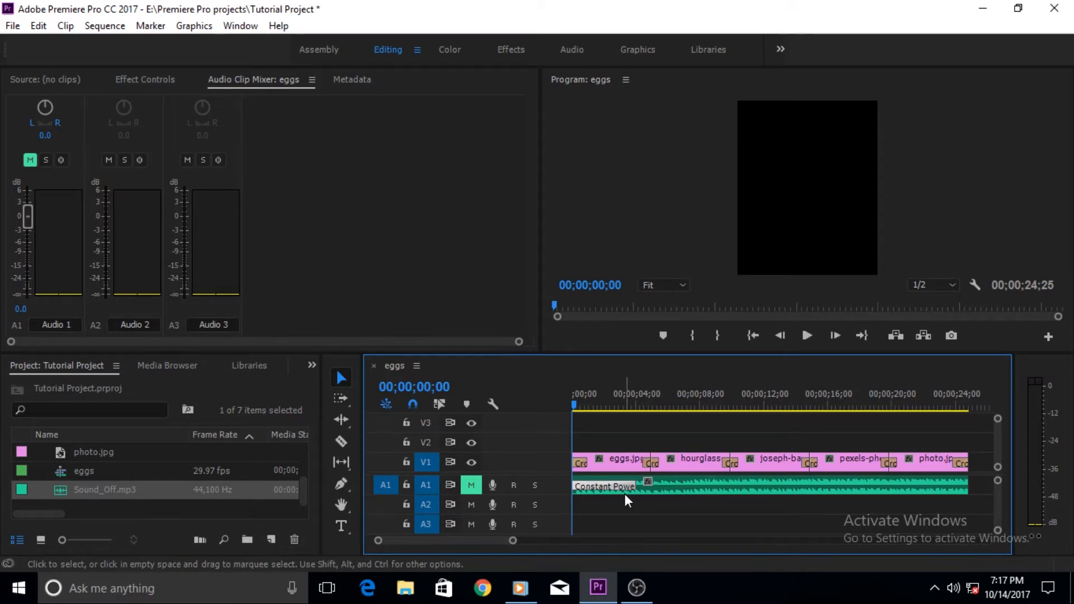
# Switch the Mute button on track A1 off so the audio is audible.
pyautogui.click(471, 484)
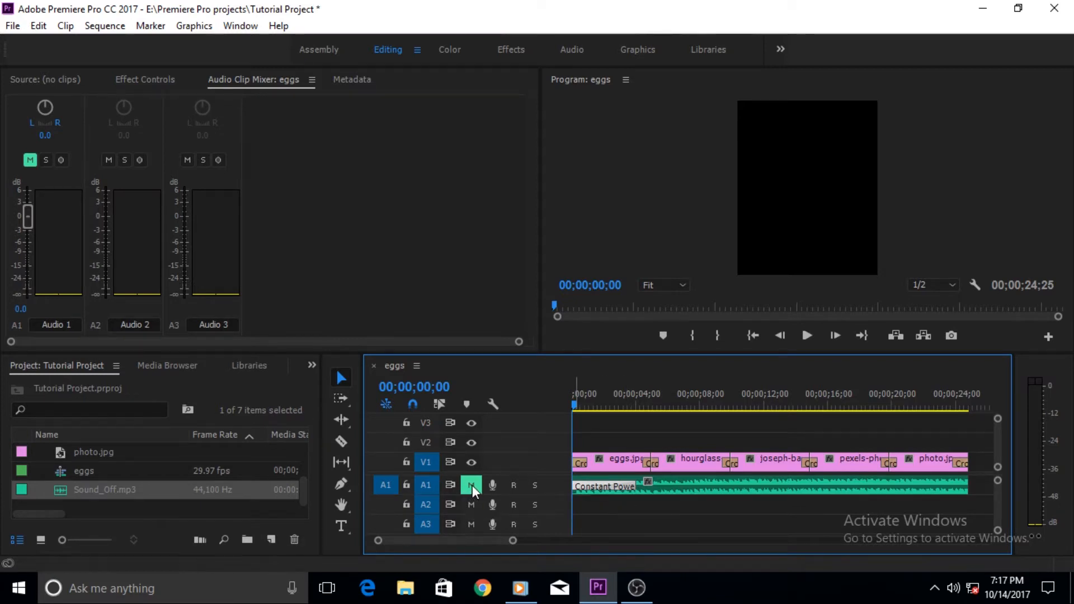
pyautogui.click(471, 484)
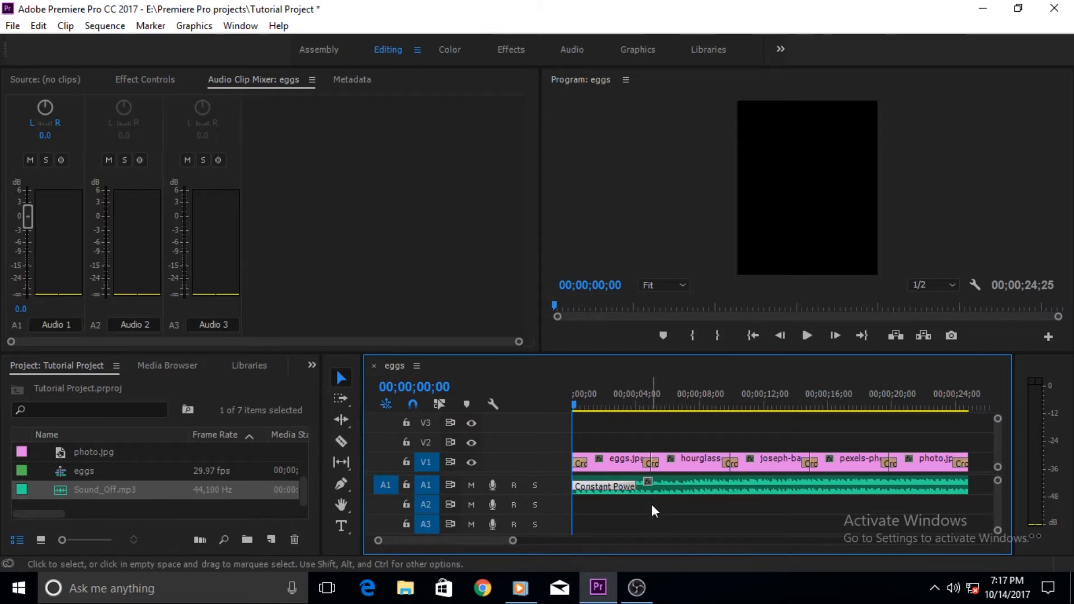
pyautogui.moveTo(807, 335)
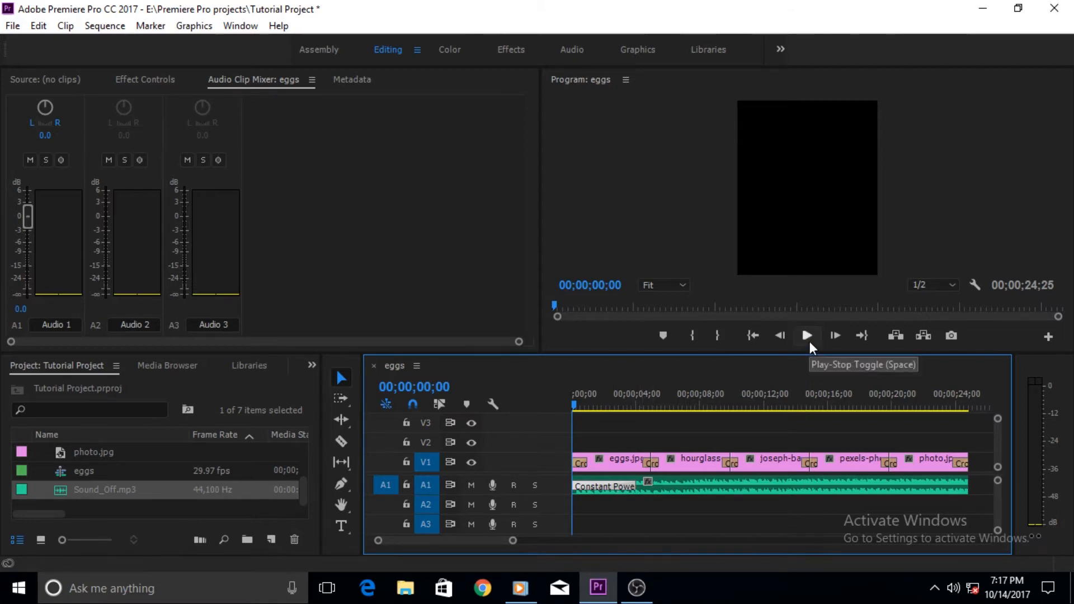
# Play the sequence from the start to hear the lengthened Constant Power fade-in.
pyautogui.click(807, 336)
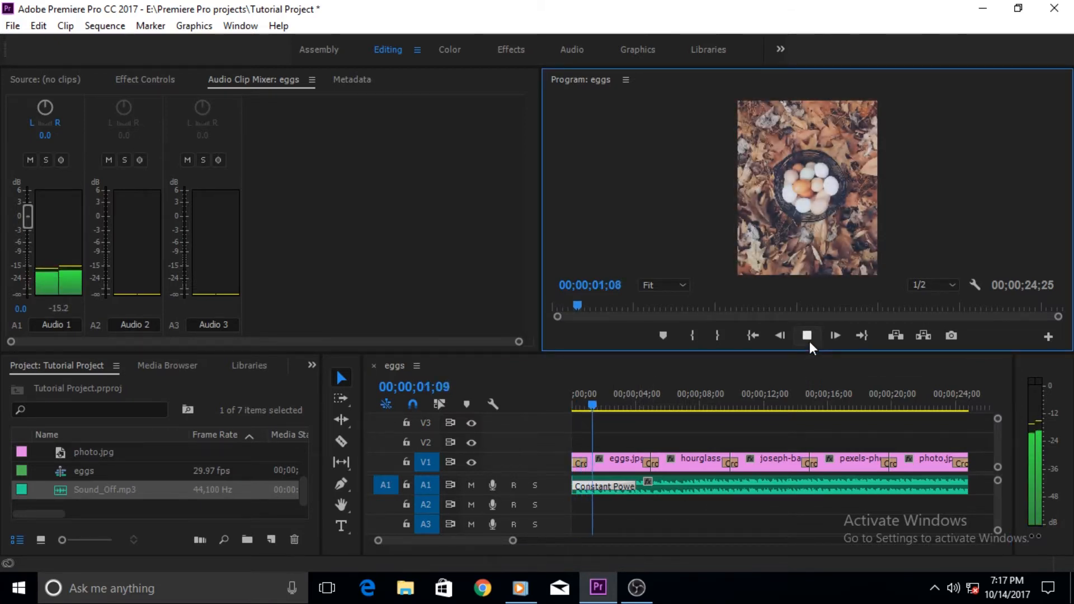
pyautogui.click(807, 336)
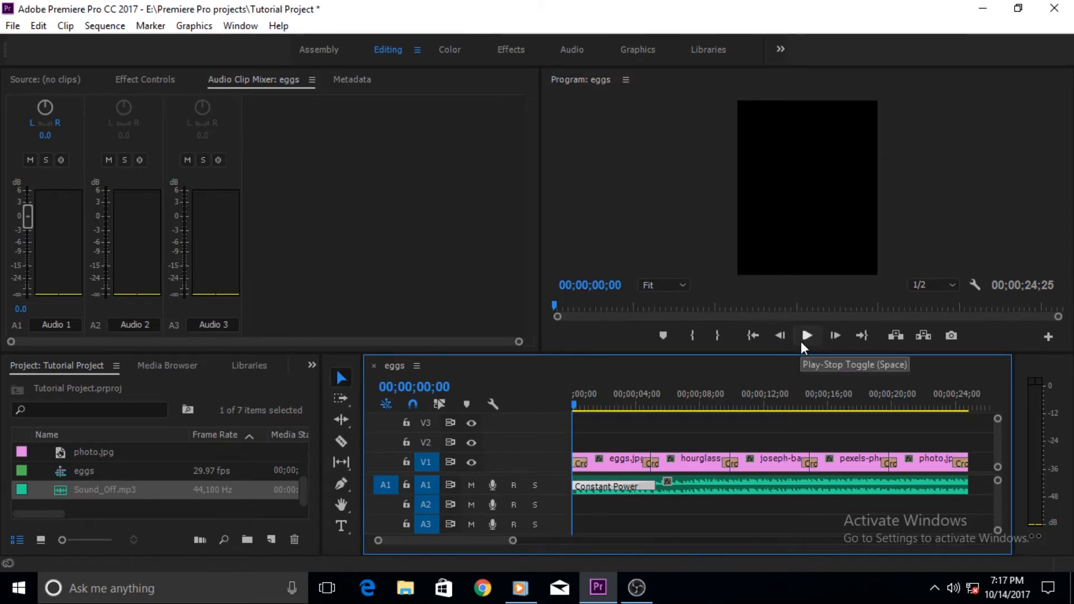
pyautogui.click(807, 336)
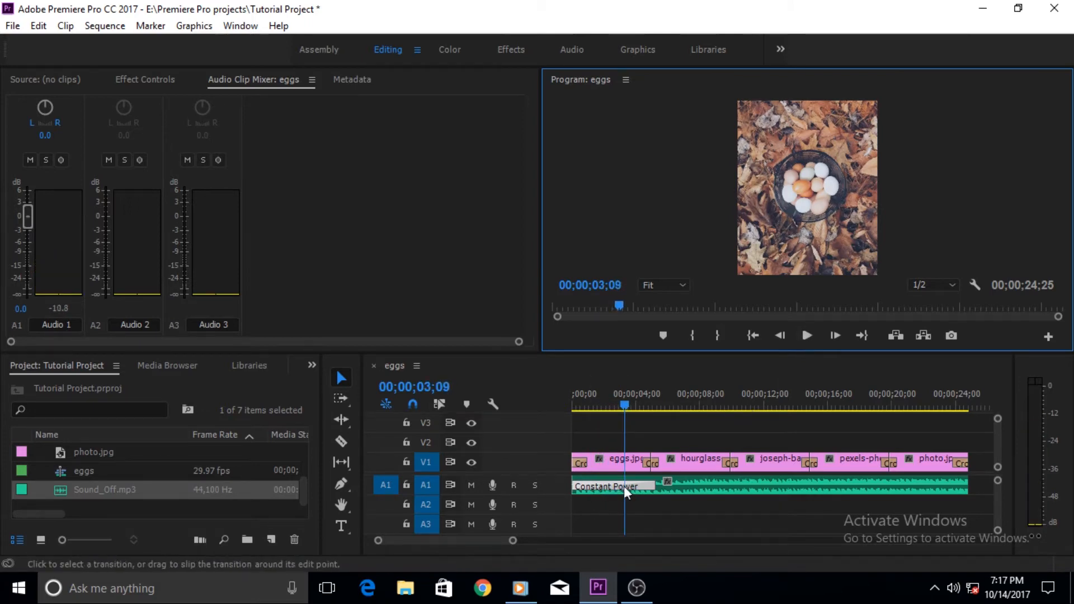
pyautogui.moveTo(559, 496)
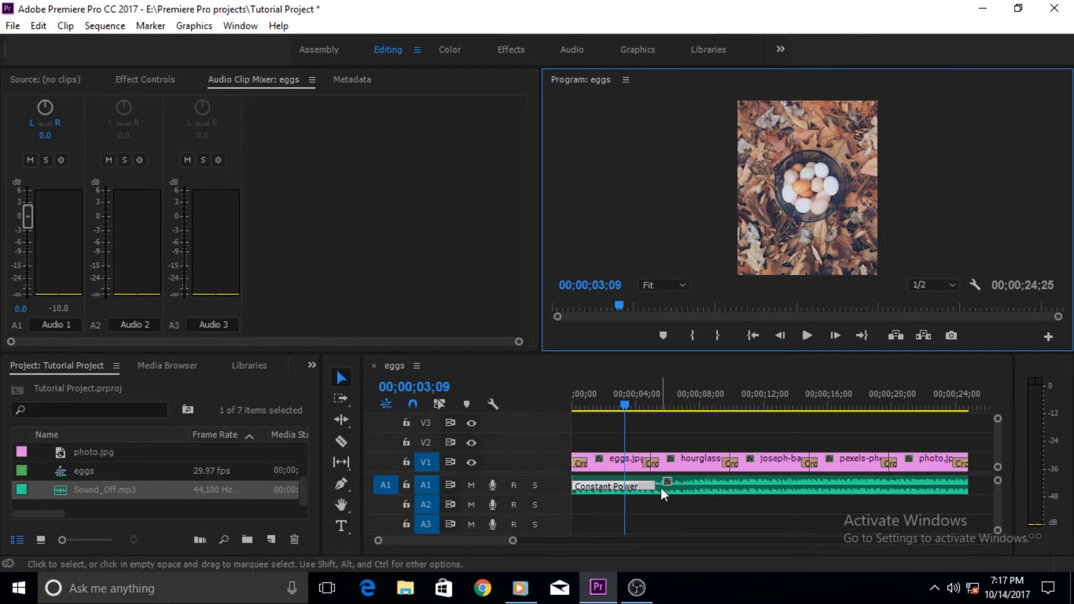
pyautogui.moveTo(674, 493)
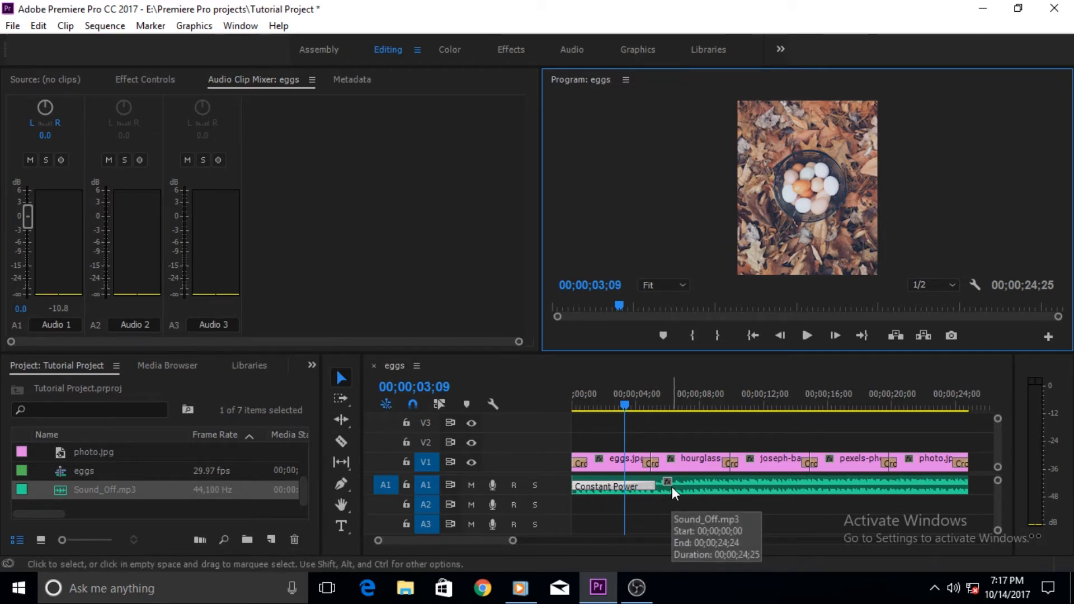
pyautogui.moveTo(561, 492)
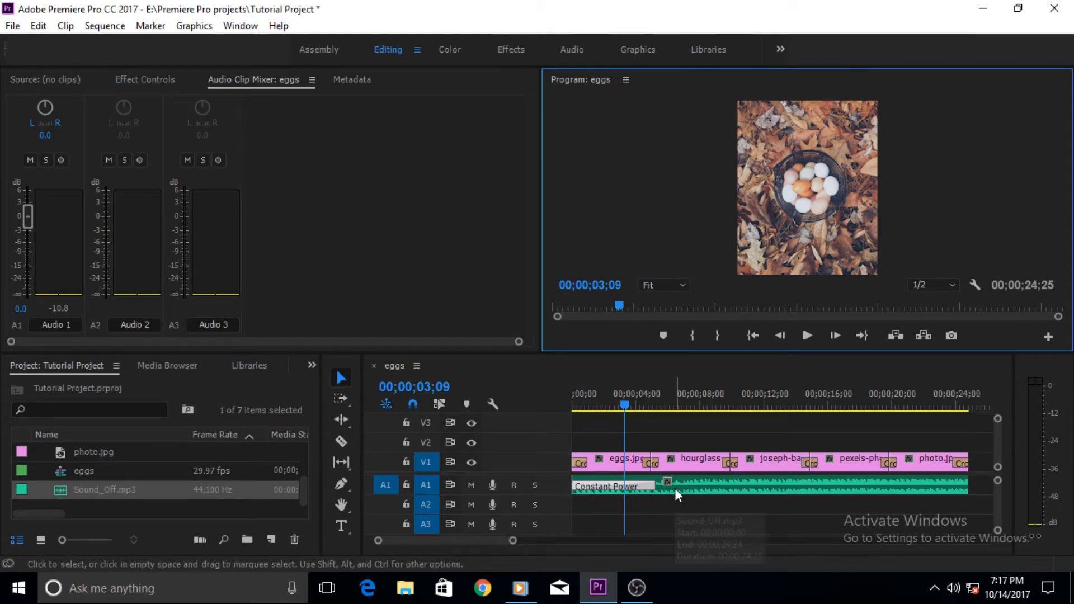
pyautogui.moveTo(676, 494)
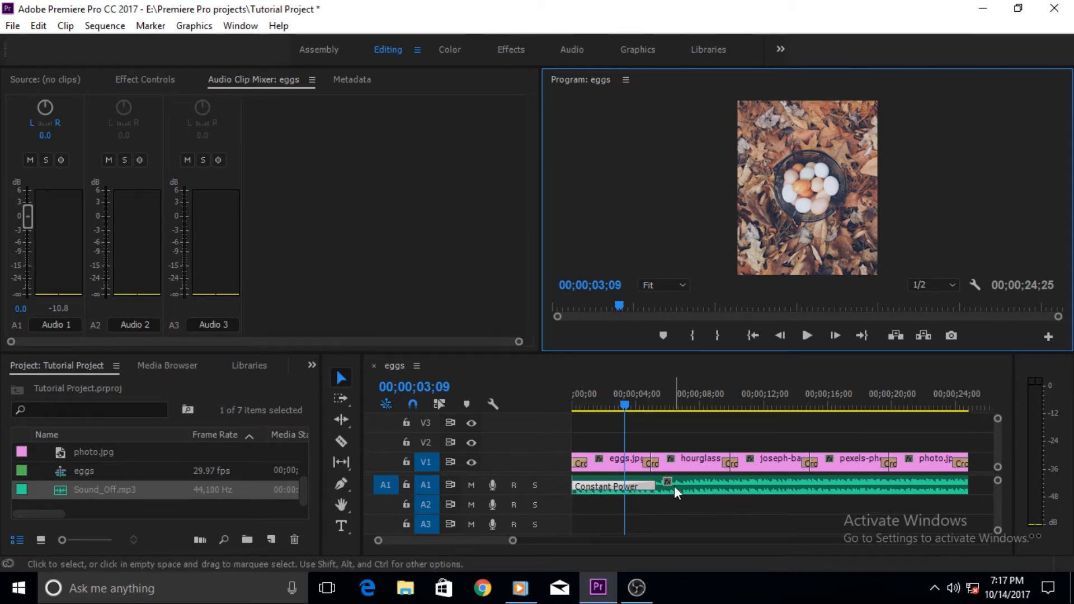
pyautogui.moveTo(676, 494)
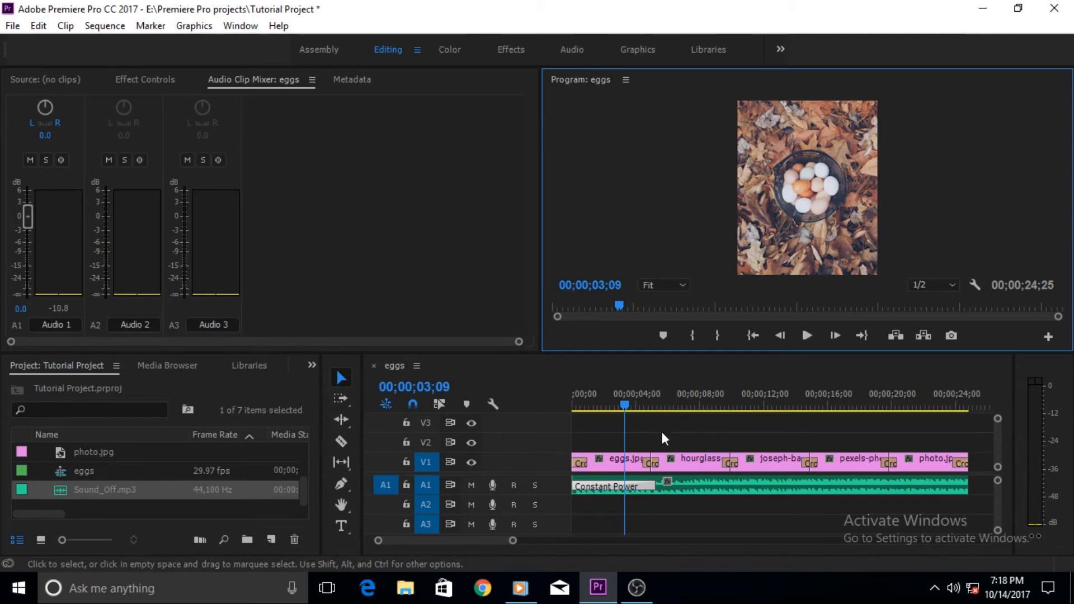
pyautogui.click(668, 430)
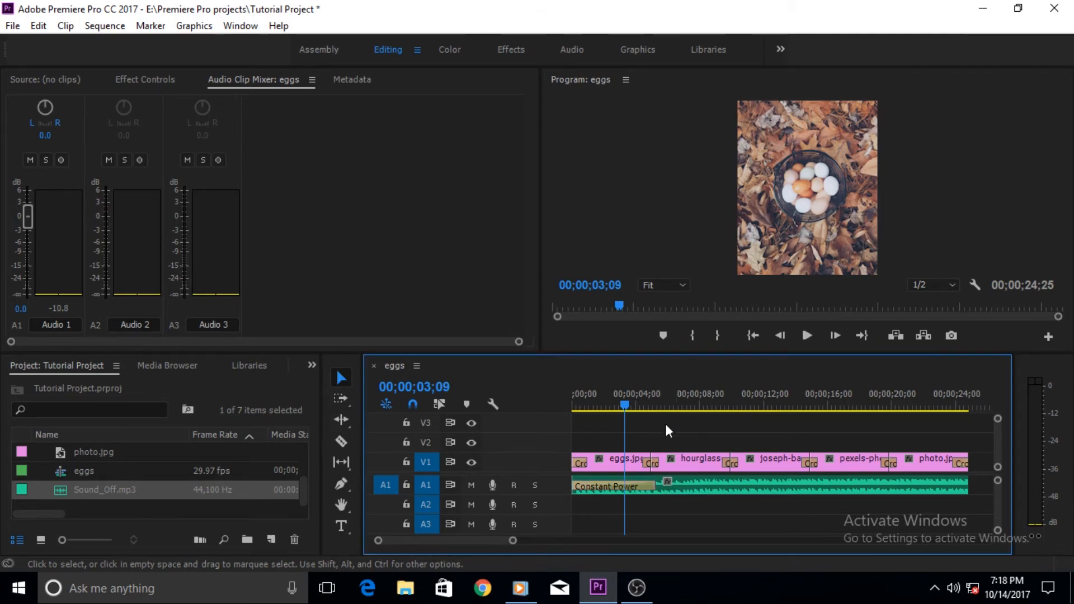
pyautogui.moveTo(733, 464)
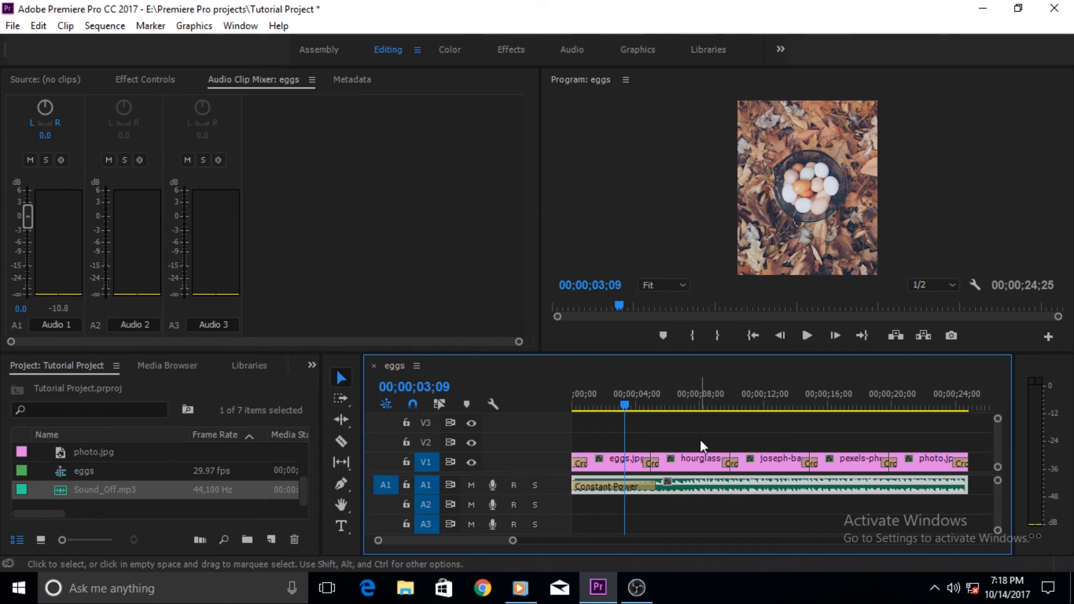
pyautogui.moveTo(708, 439)
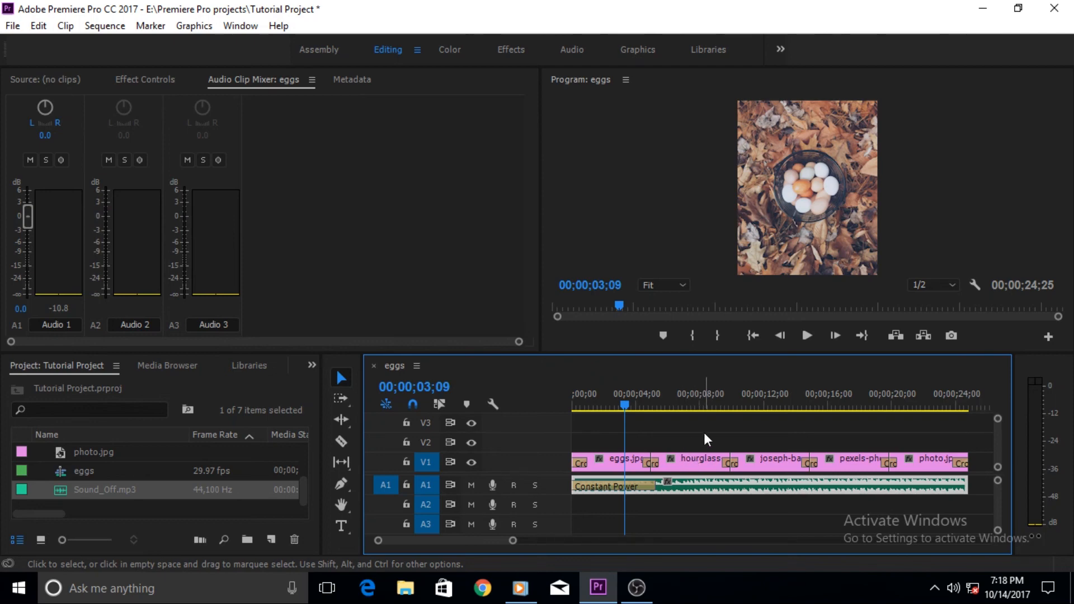